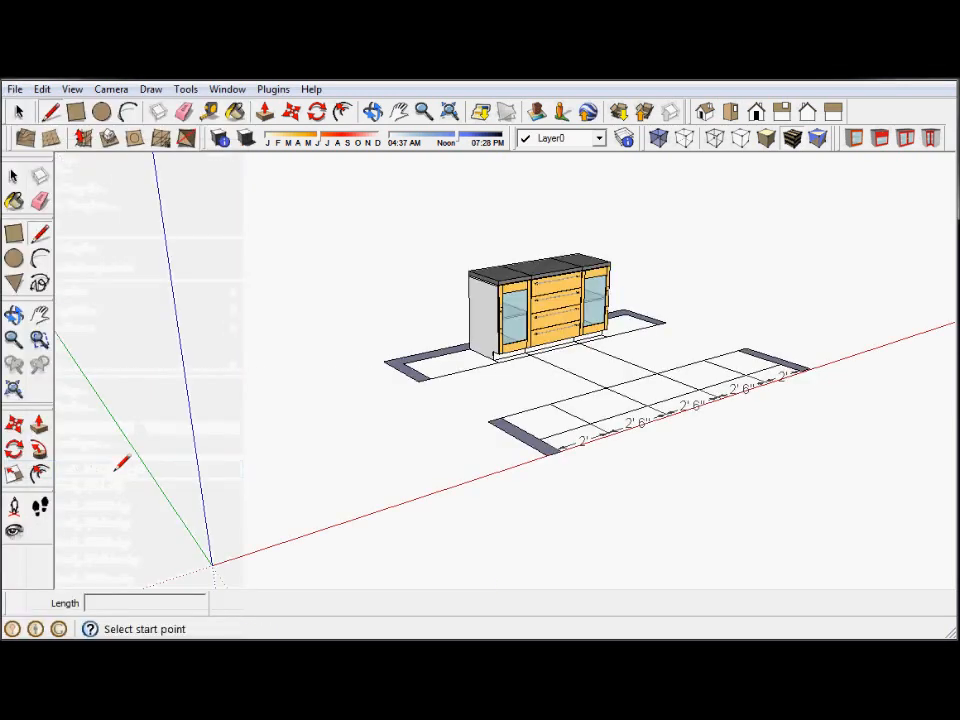
mouse_move(505, 225)
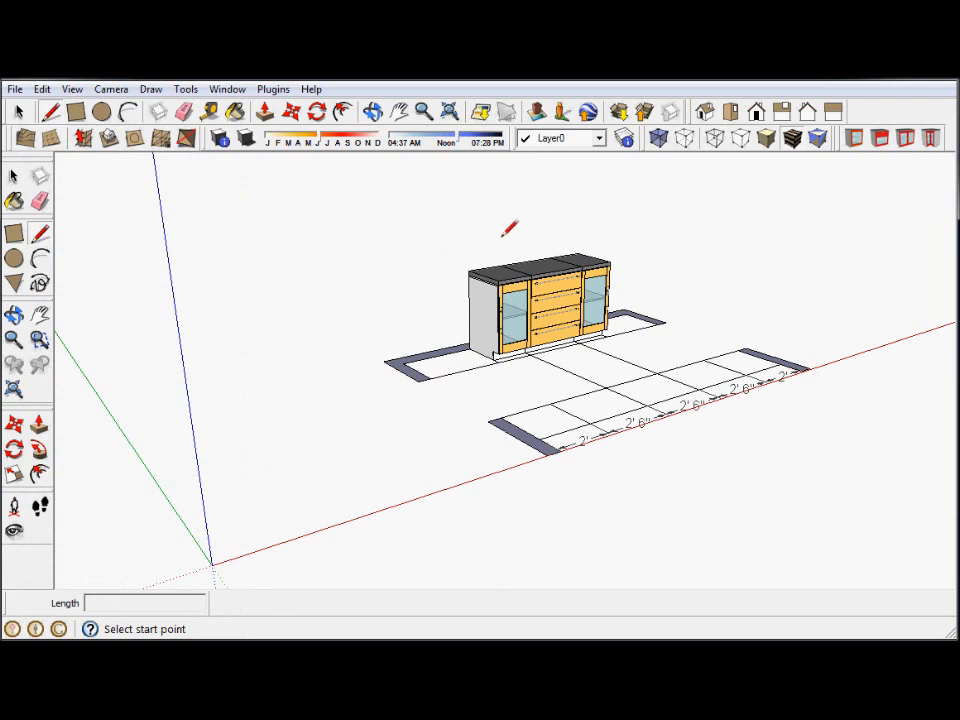
mouse_move(458, 305)
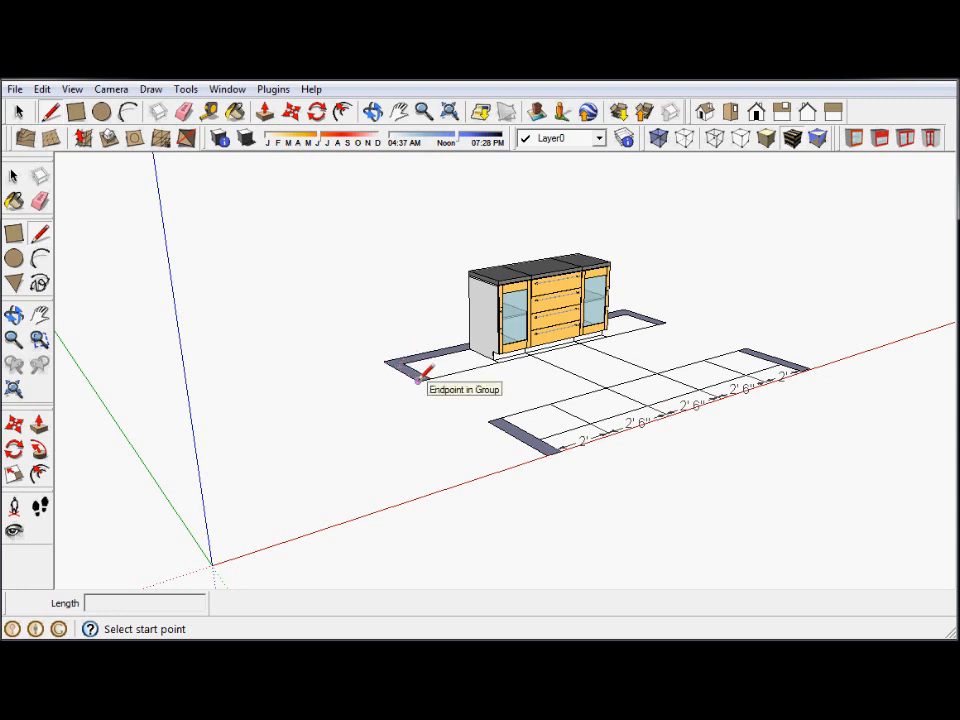
mouse_move(225, 235)
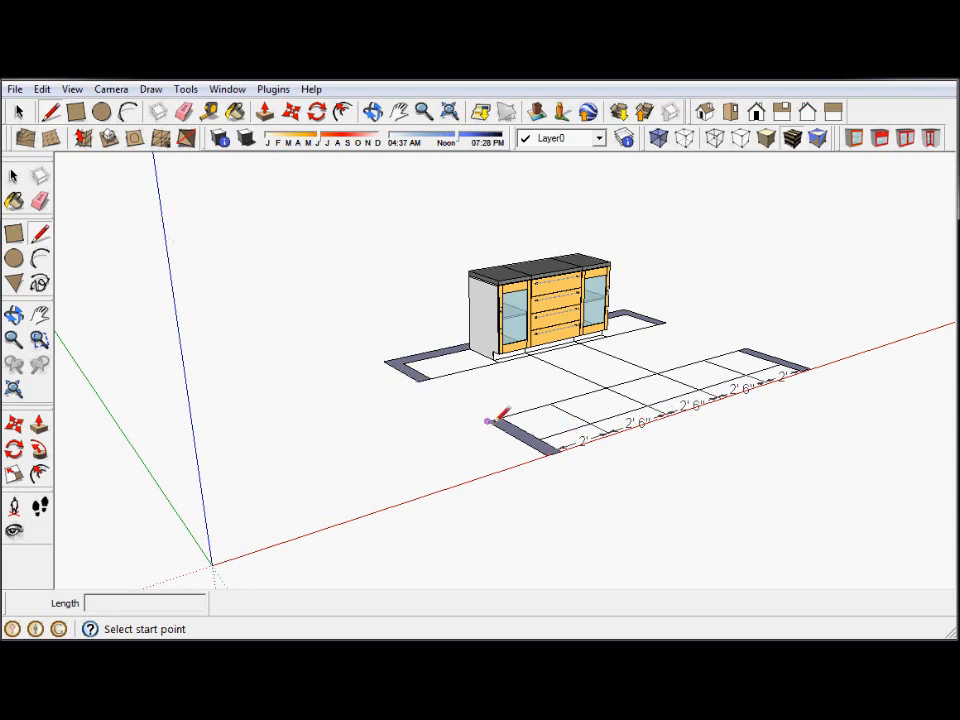
mouse_move(705, 357)
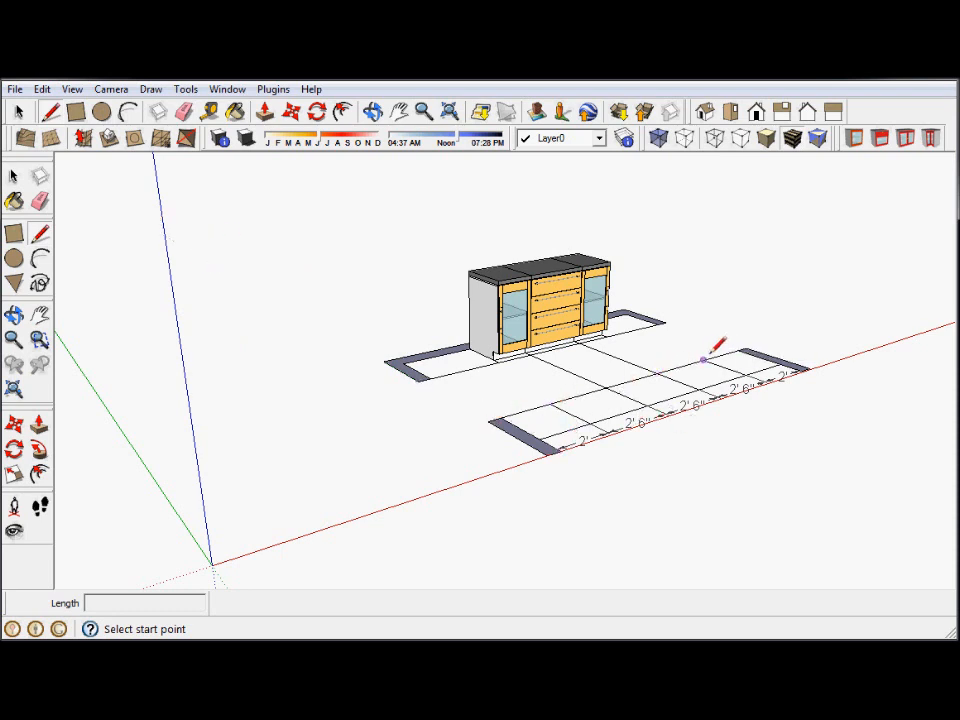
mouse_move(660, 370)
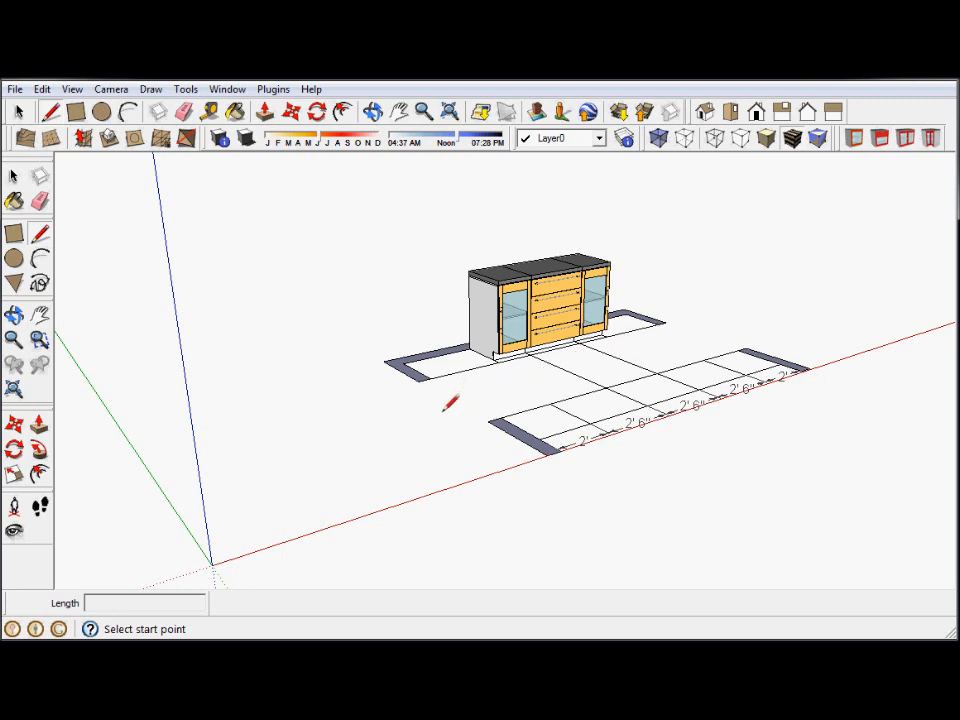
mouse_move(434, 243)
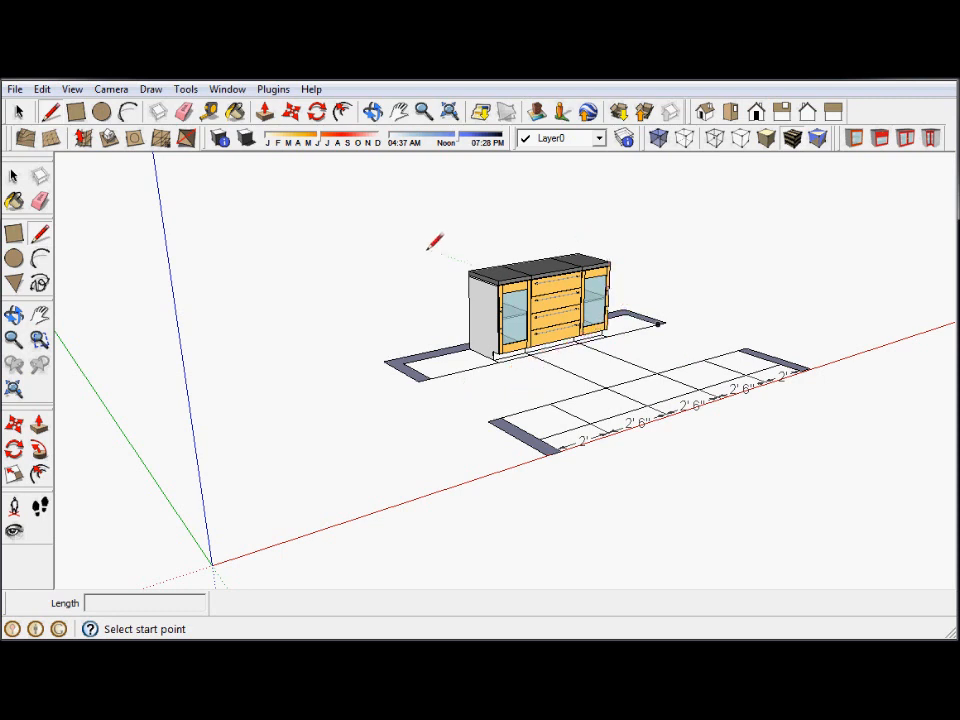
mouse_move(665, 325)
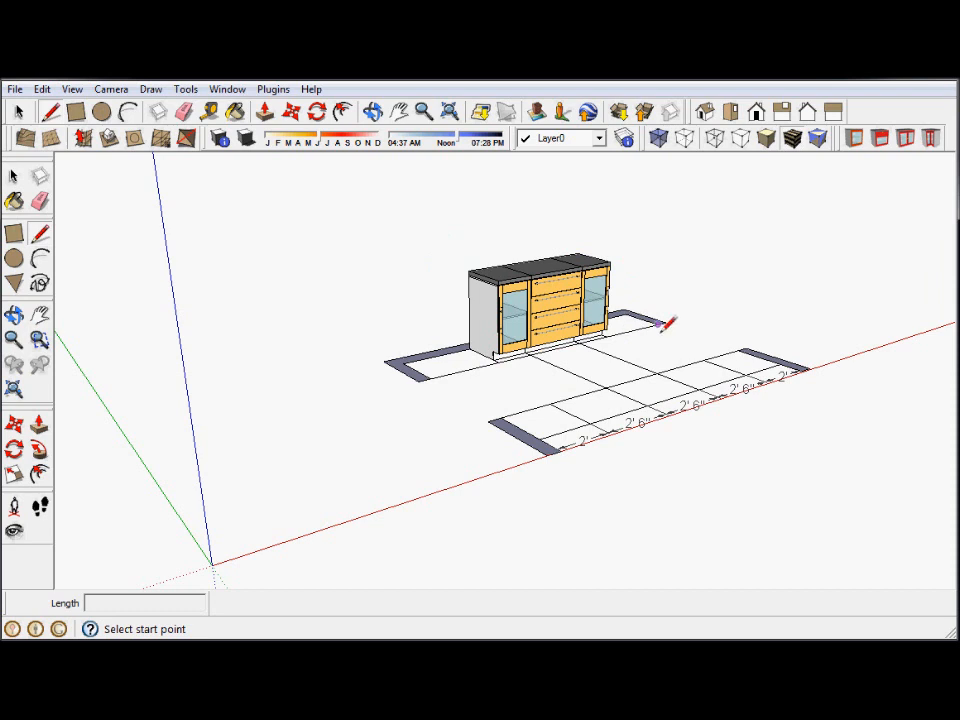
mouse_move(345, 408)
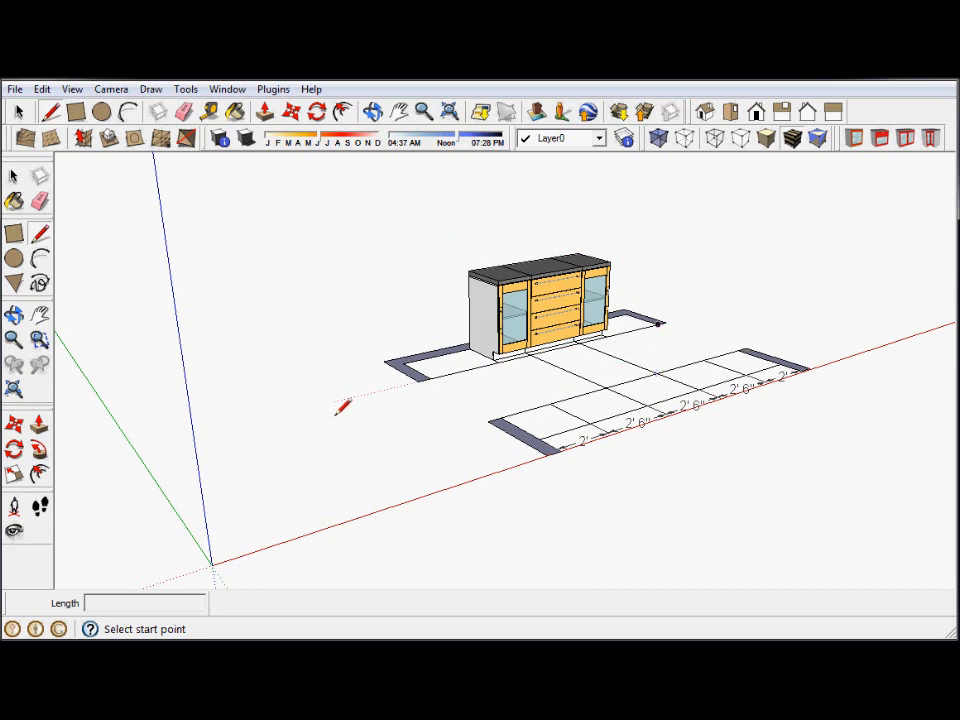
mouse_move(562, 168)
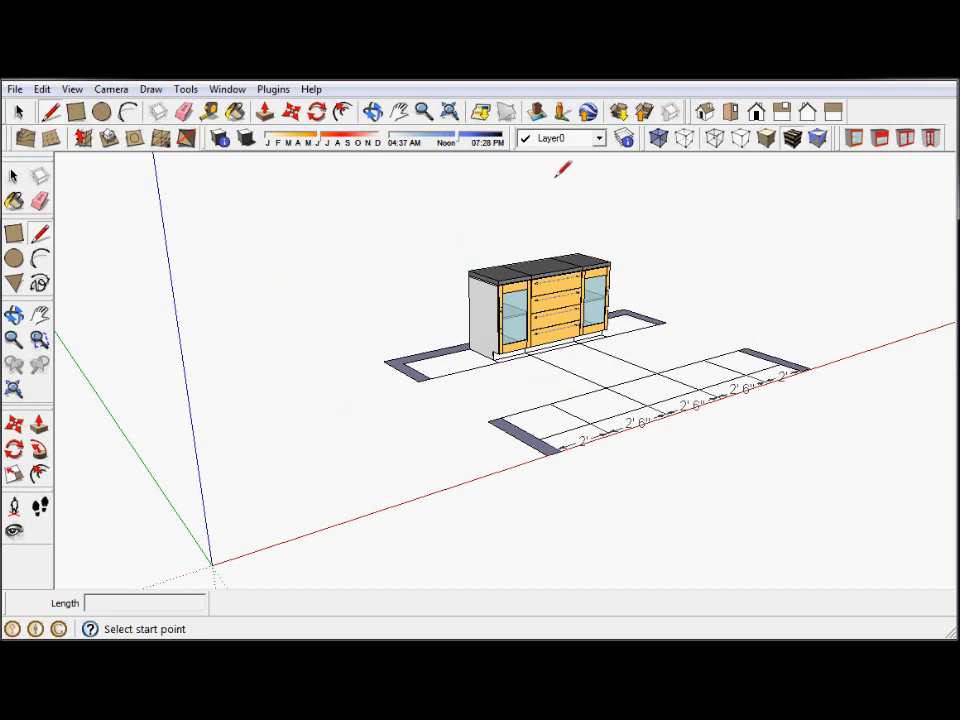
mouse_move(908, 138)
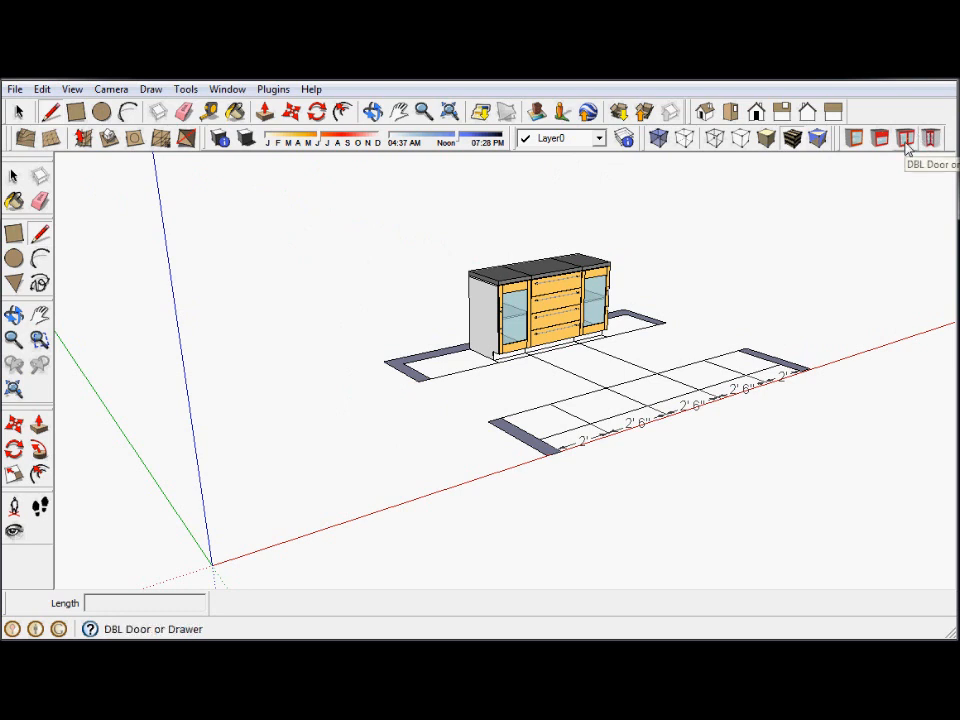
Generate a 2'6" wide, 3'6" tall, 2' deep double glass-door cabinet with 4" kick and countertop
click(906, 138)
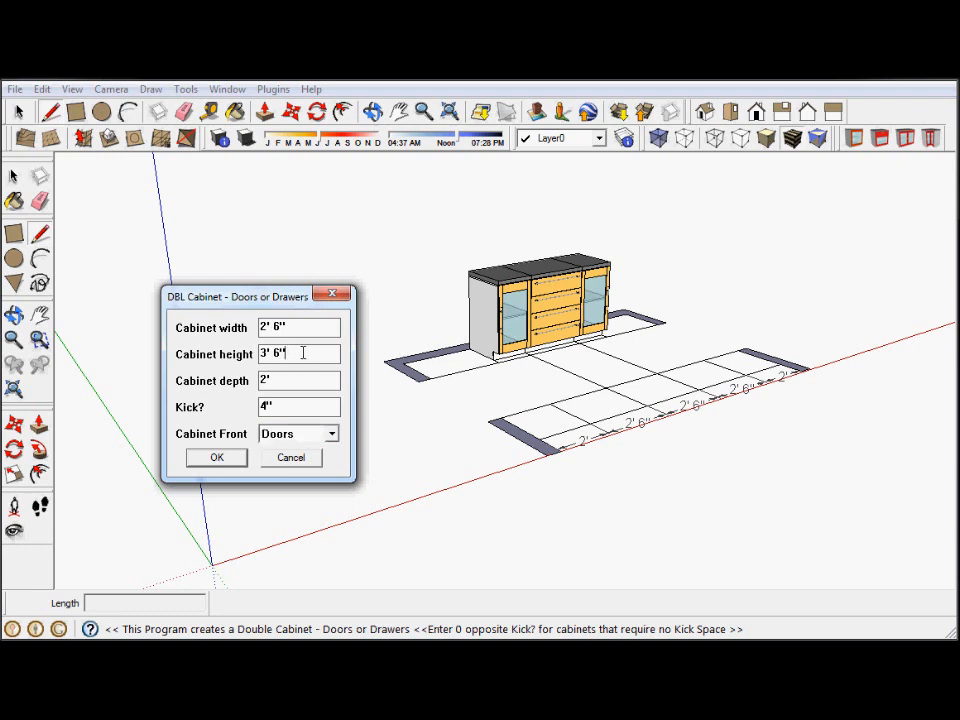
mouse_move(245, 345)
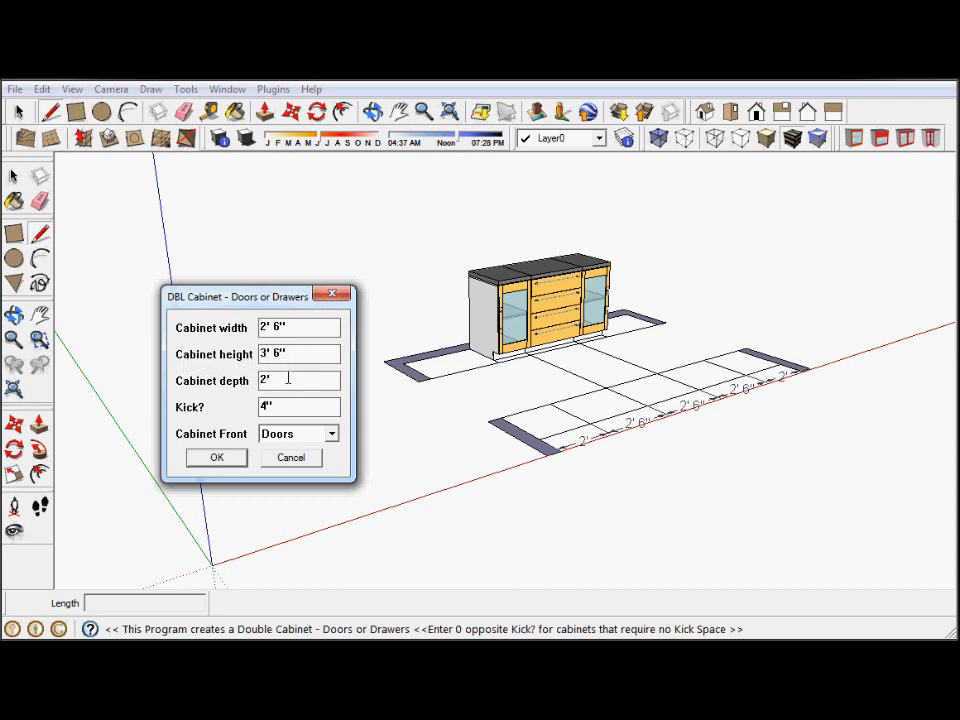
text(1)
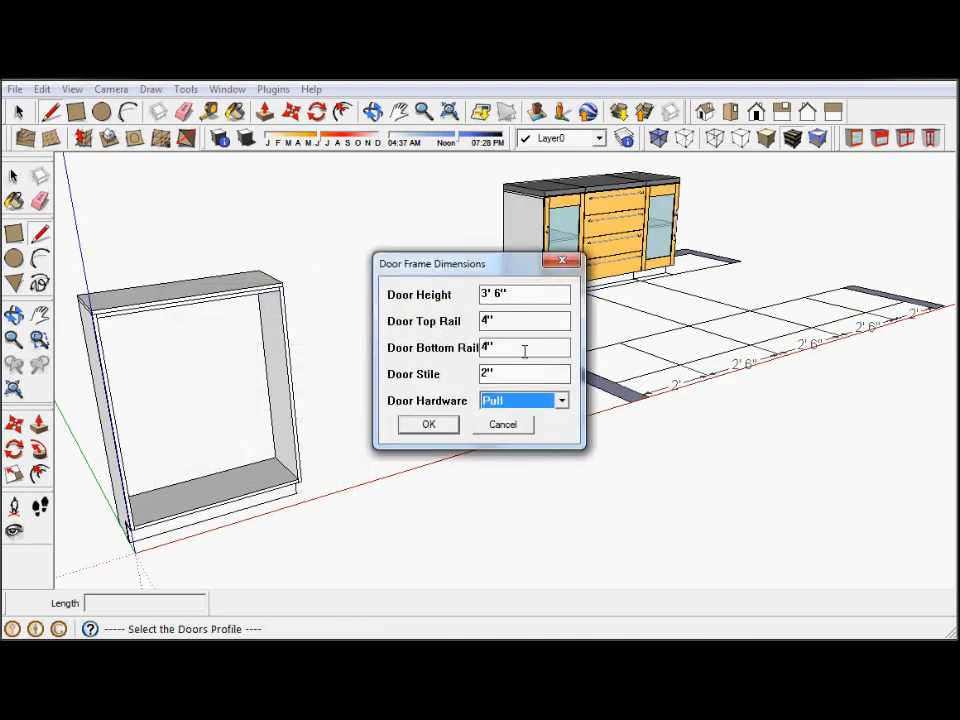
click(428, 424)
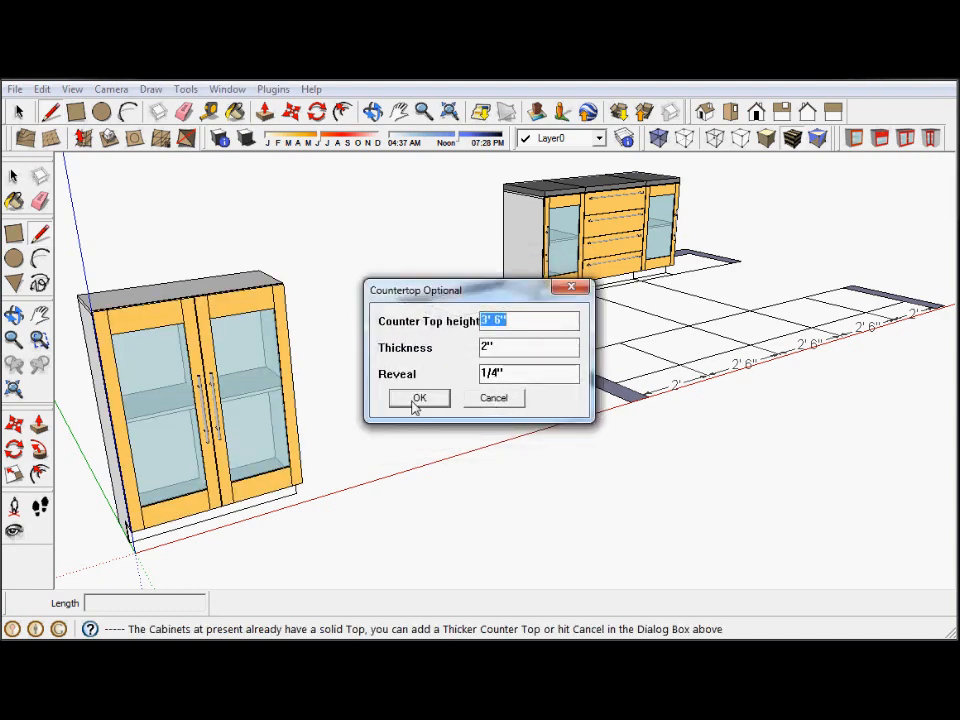
click(419, 398)
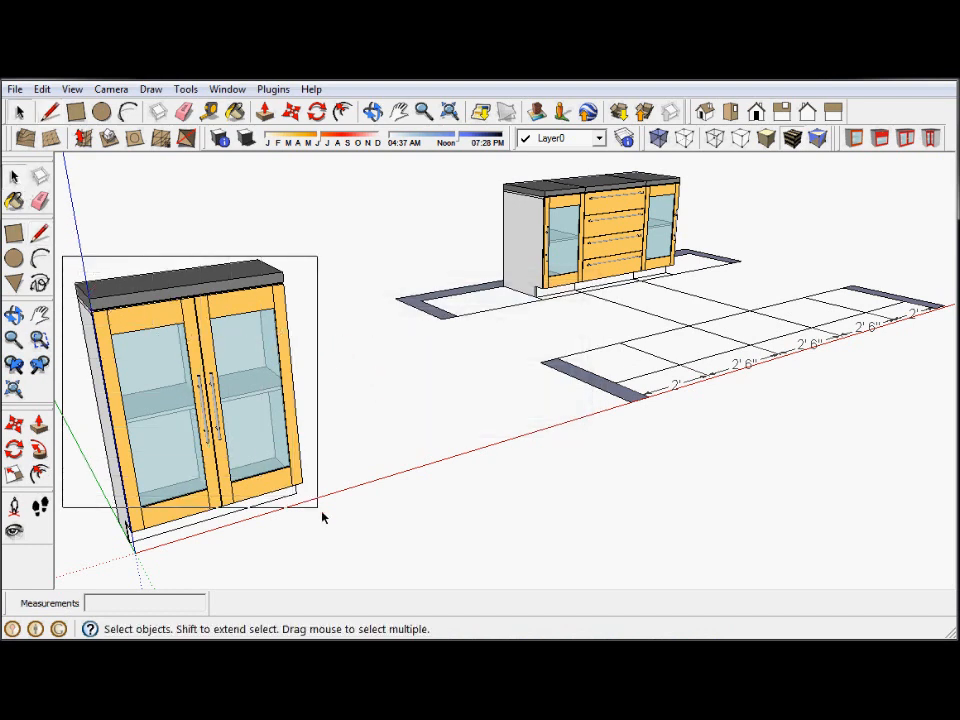
Slide the tall glass cabinet along the red axis away from the origin
click(190, 400)
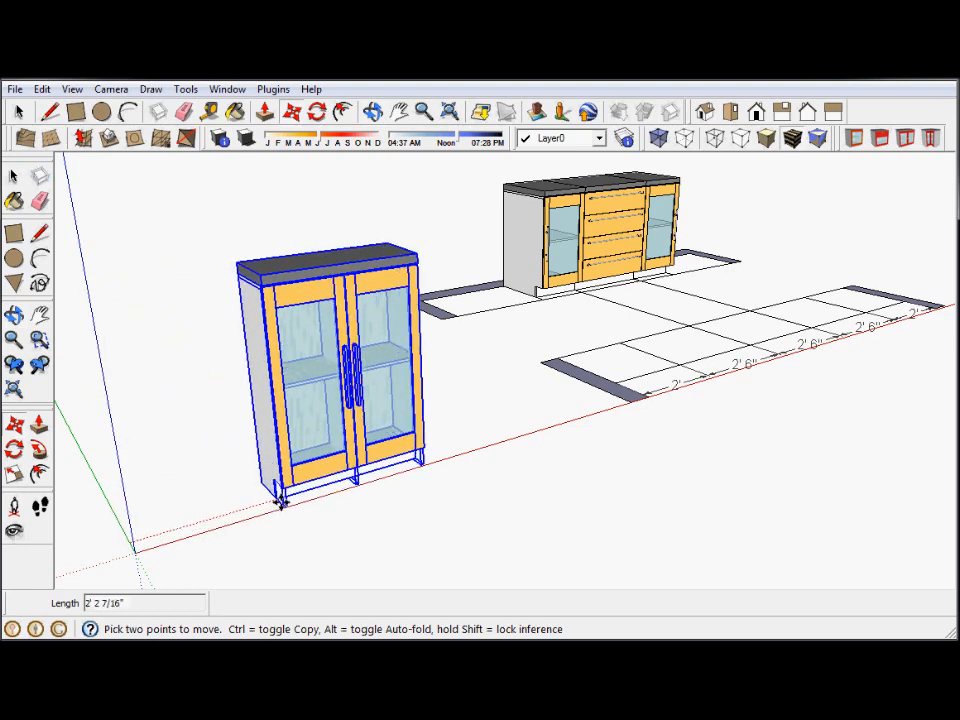
drag(280, 500, 345, 485)
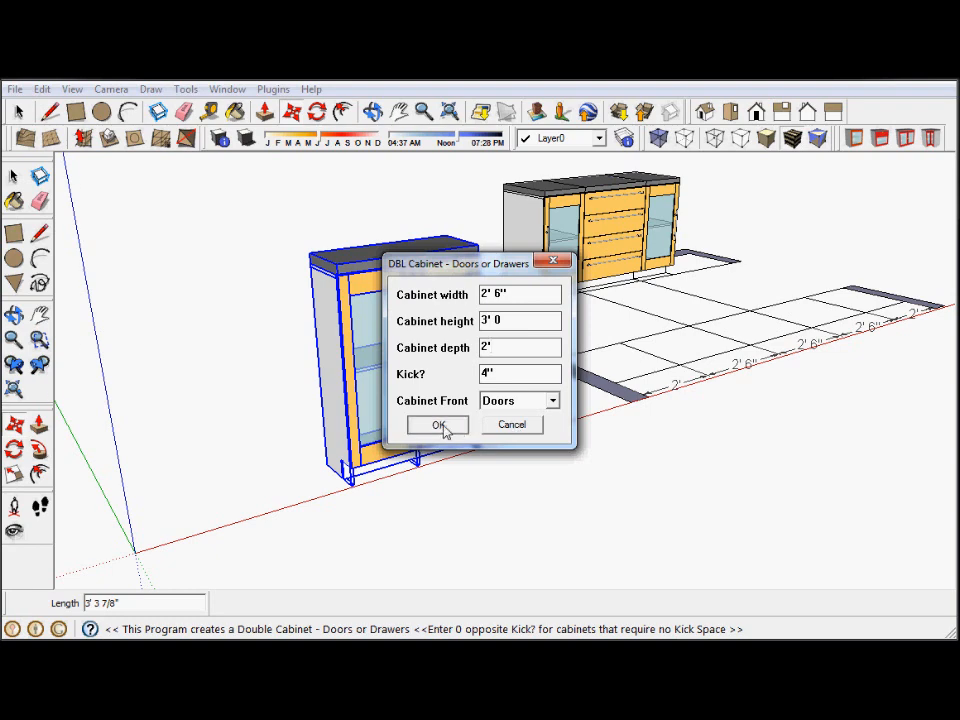
Build the 3' tall, 2'6" wide double glass-door cabinet with countertop at the origin
click(437, 424)
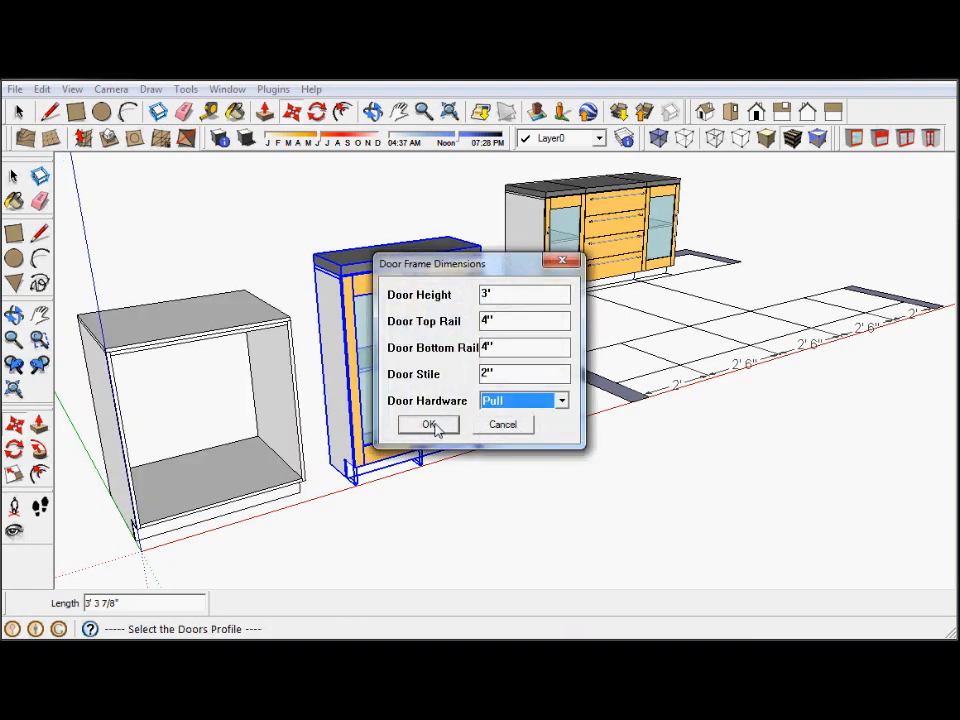
click(429, 424)
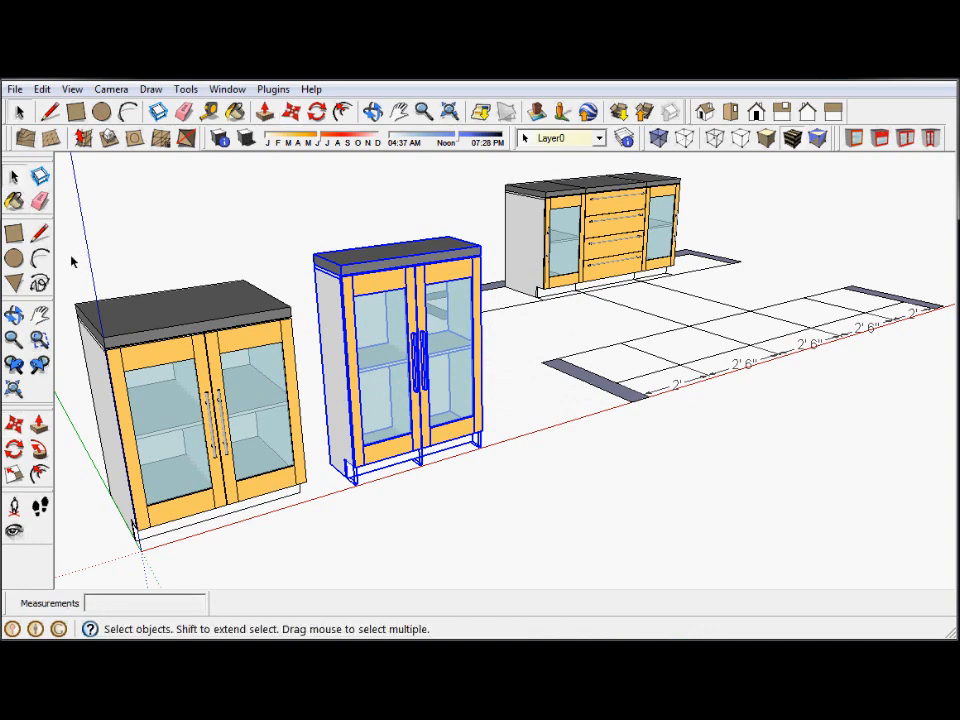
Push the shorter glass cabinet against the taller one to form one side-by-side unit
drag(72, 260, 318, 575)
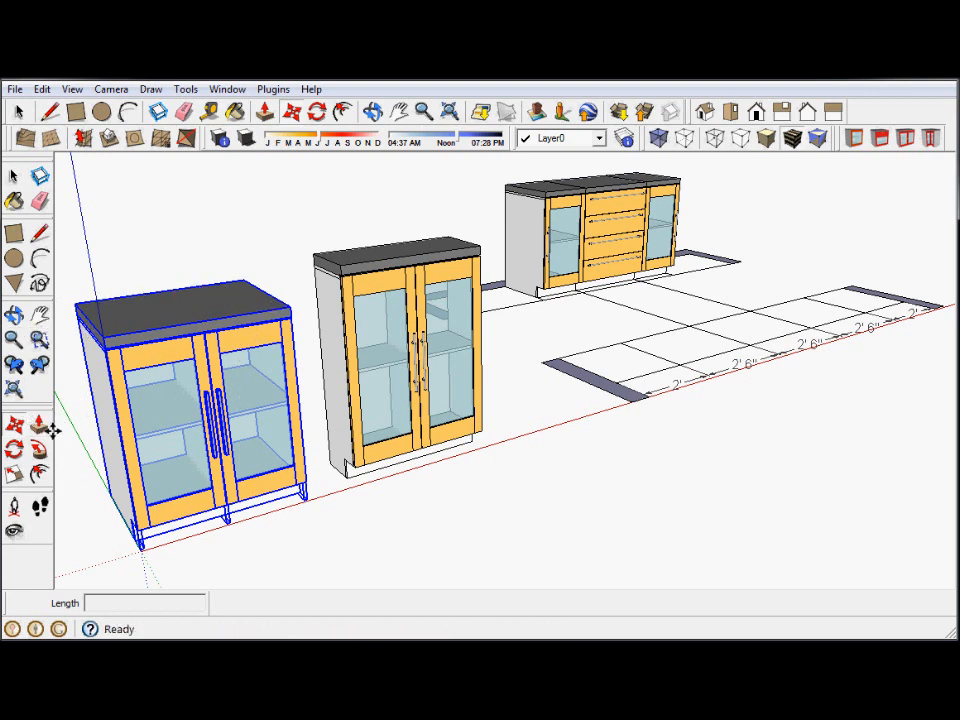
mouse_move(14, 313)
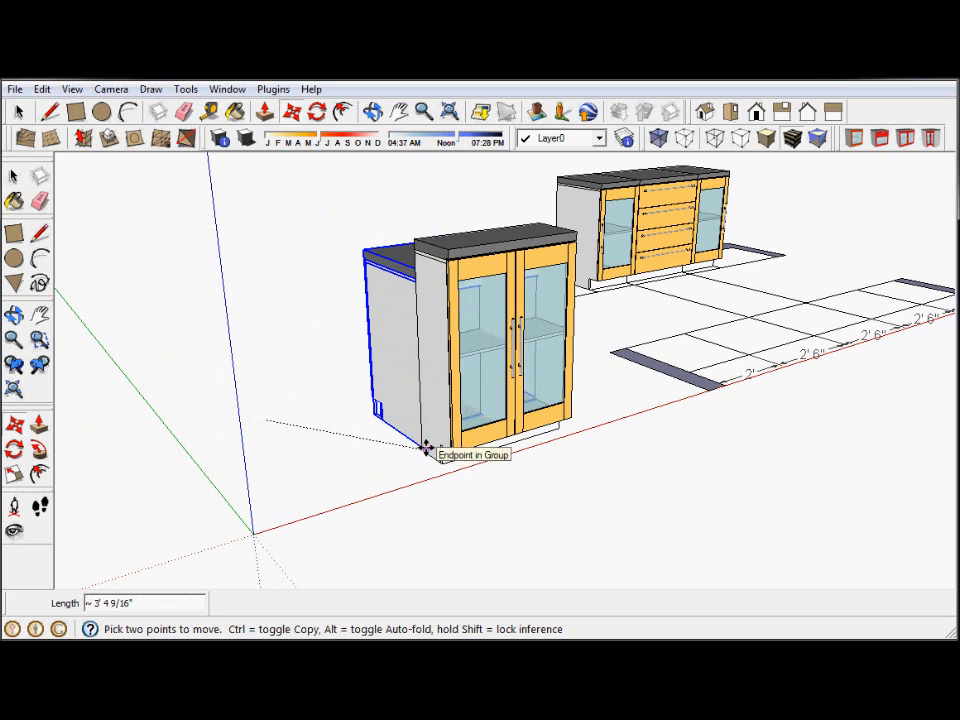
mouse_move(205, 448)
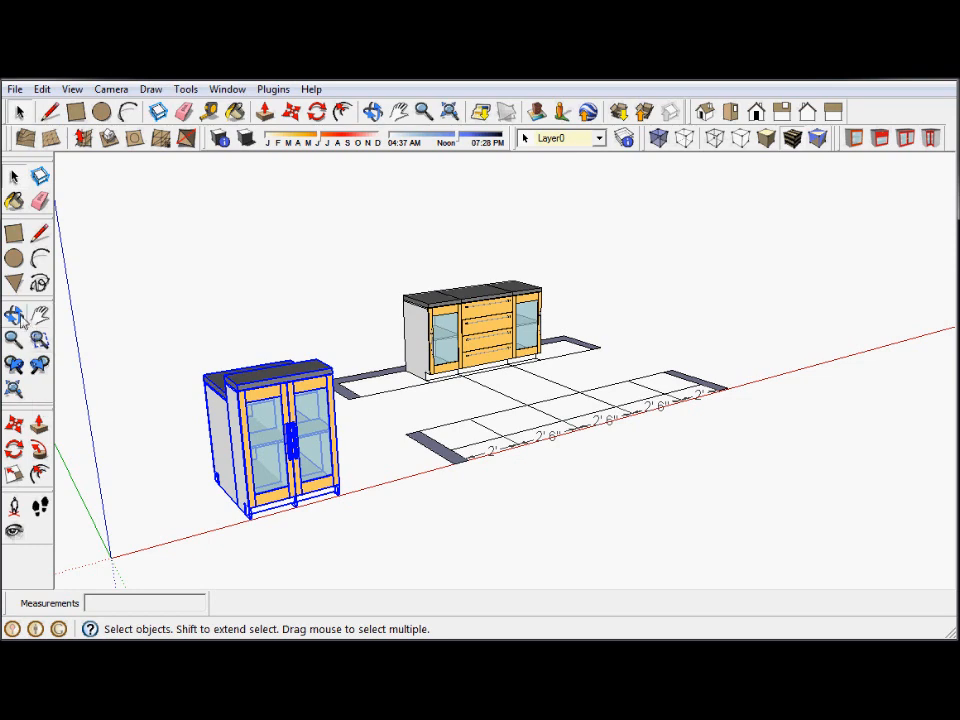
click(14, 314)
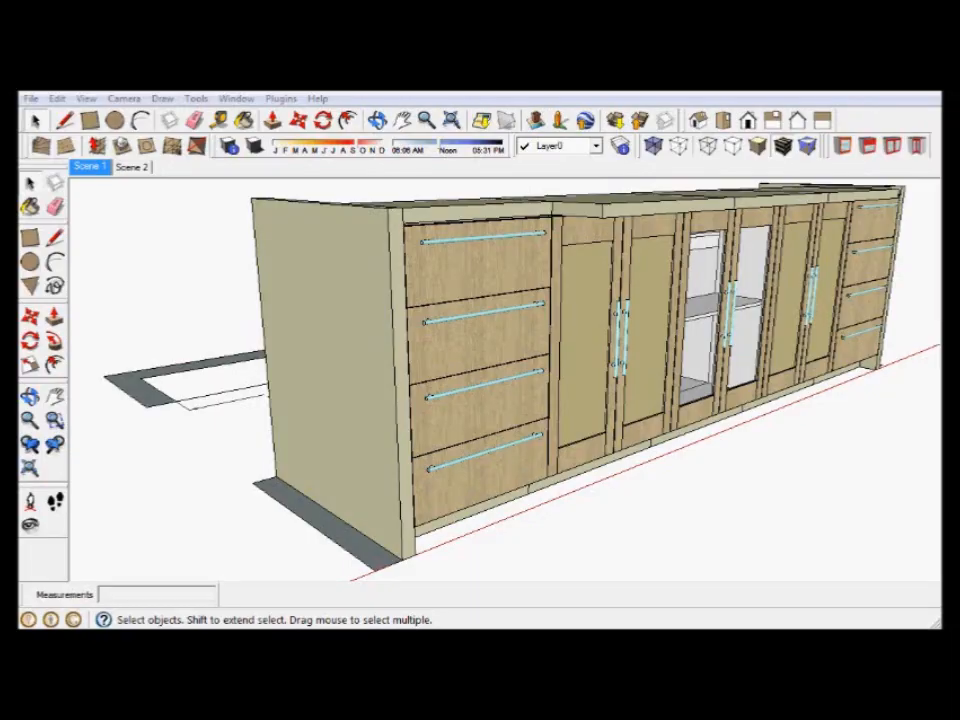
mouse_move(750, 365)
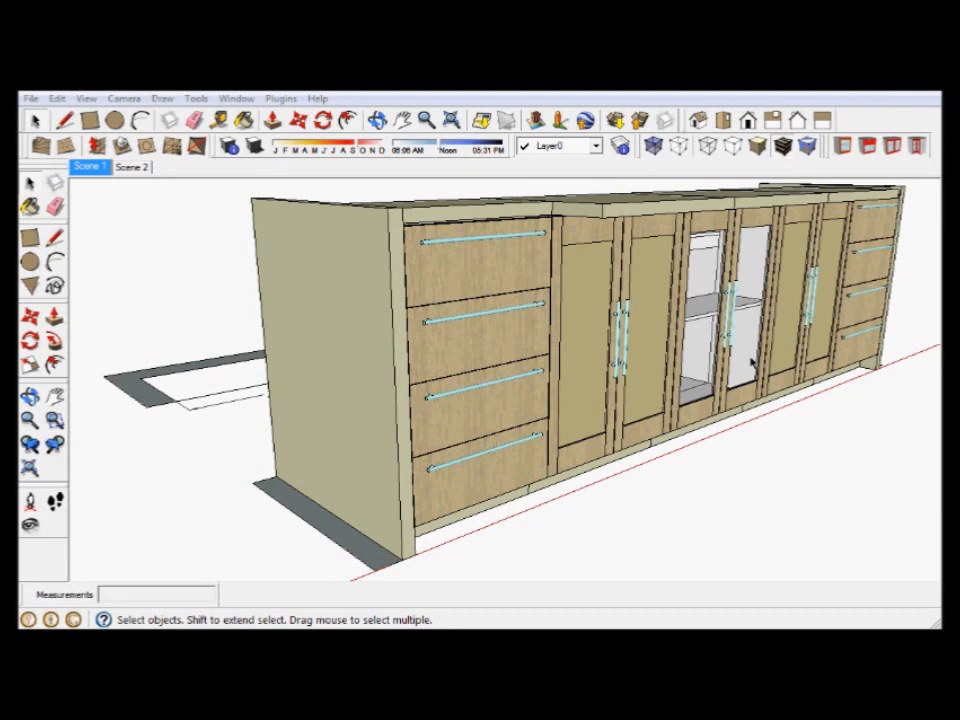
mouse_move(645, 238)
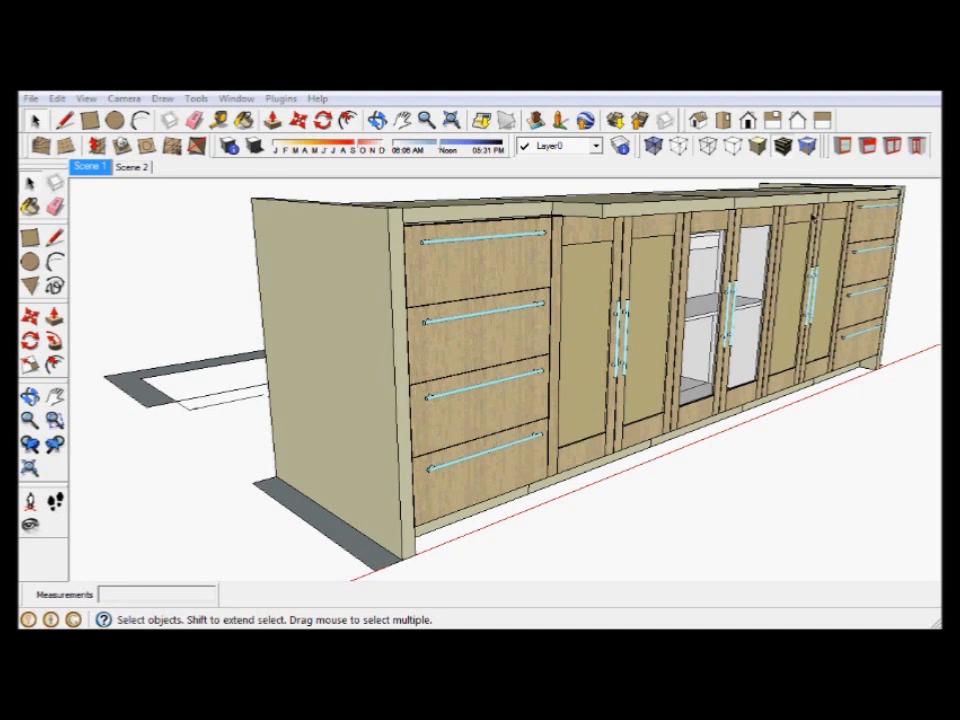
mouse_move(516, 245)
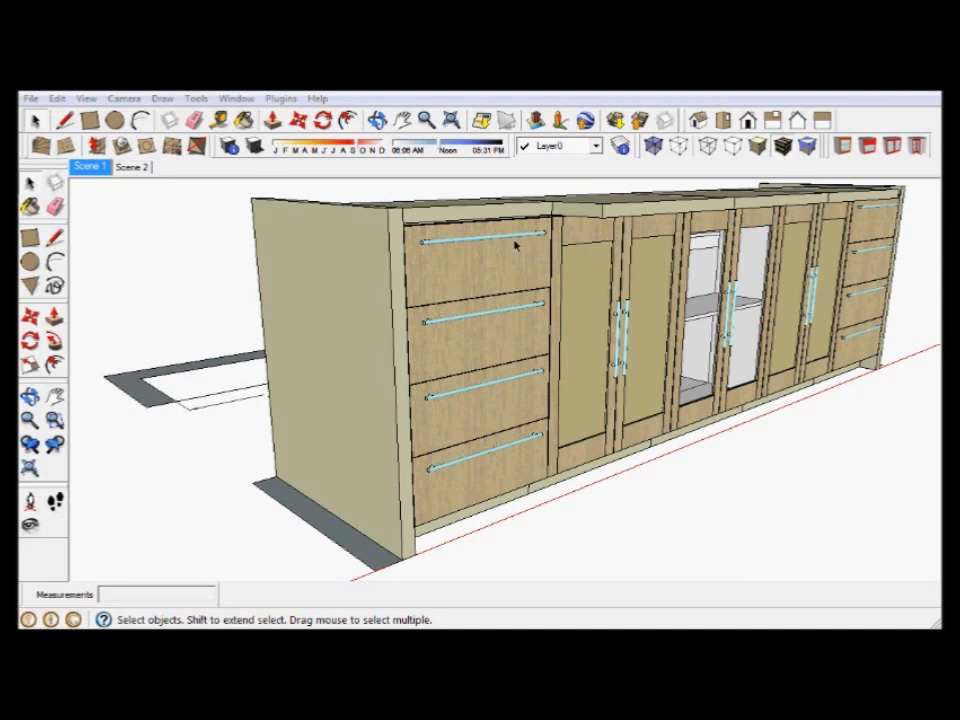
mouse_move(697, 308)
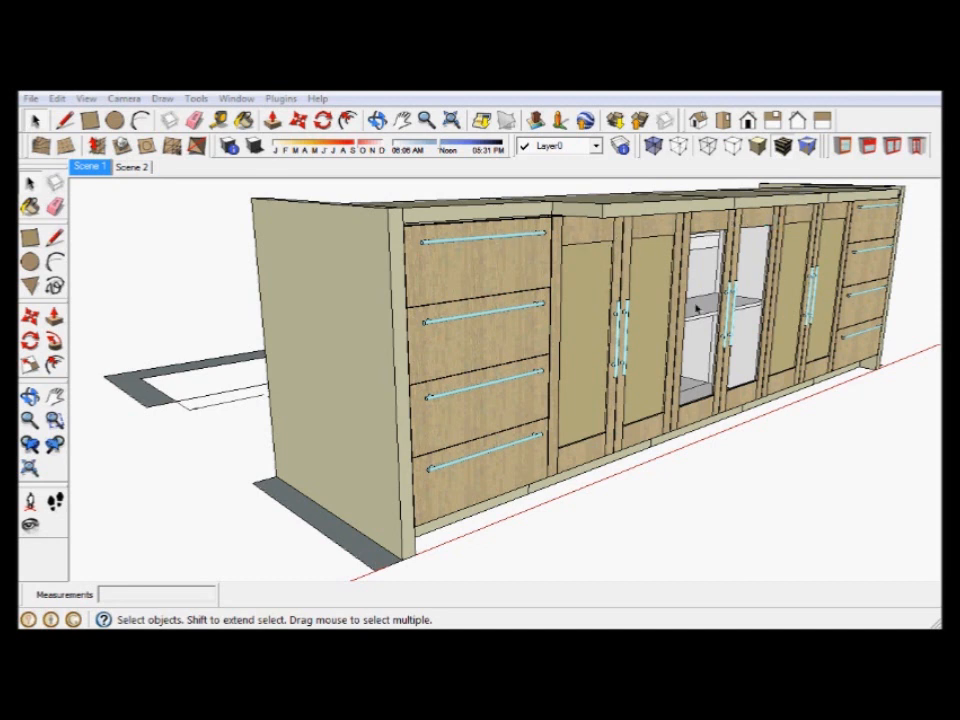
Place a dark countertop with orange edge over the island's left drawer section
click(131, 167)
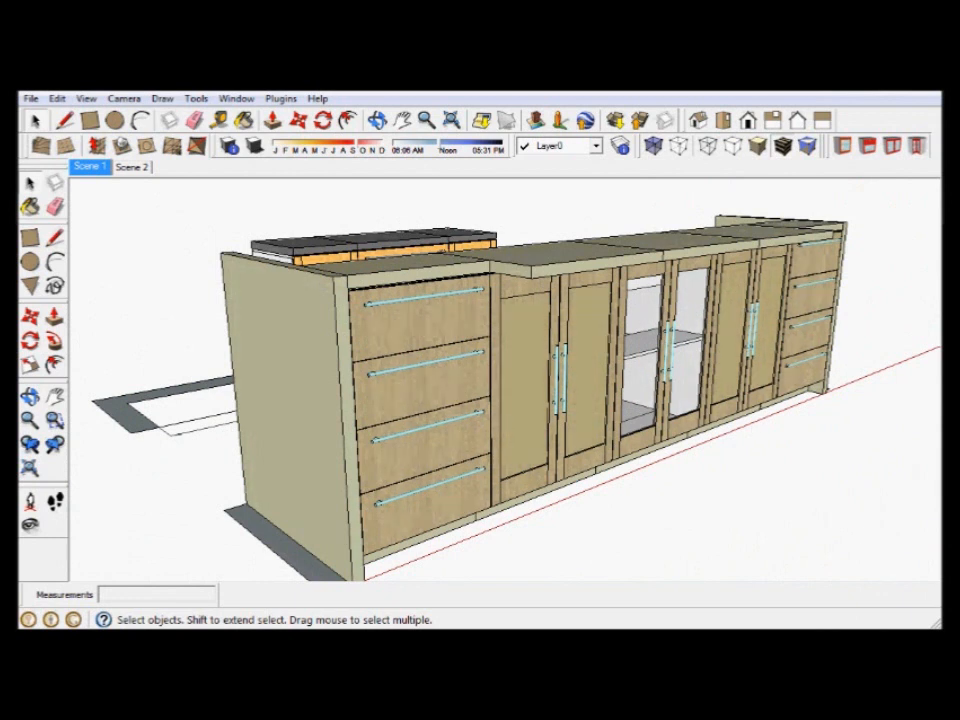
mouse_move(138, 469)
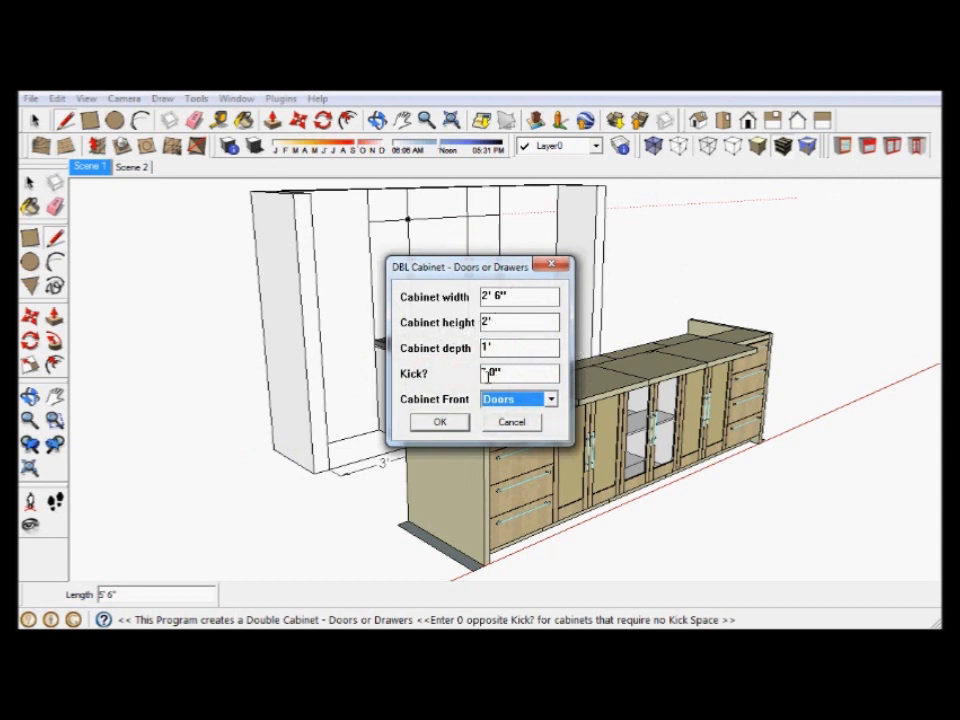
Build the 2' tall double glass-door upper cabinet and pick it up for placement on the back wall
click(438, 422)
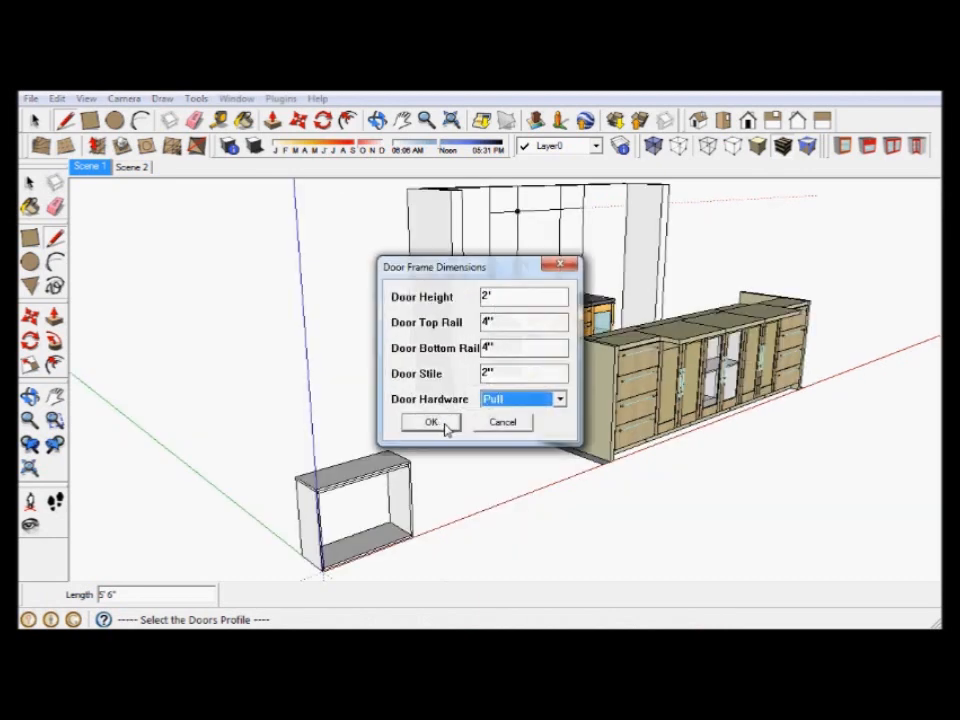
click(431, 421)
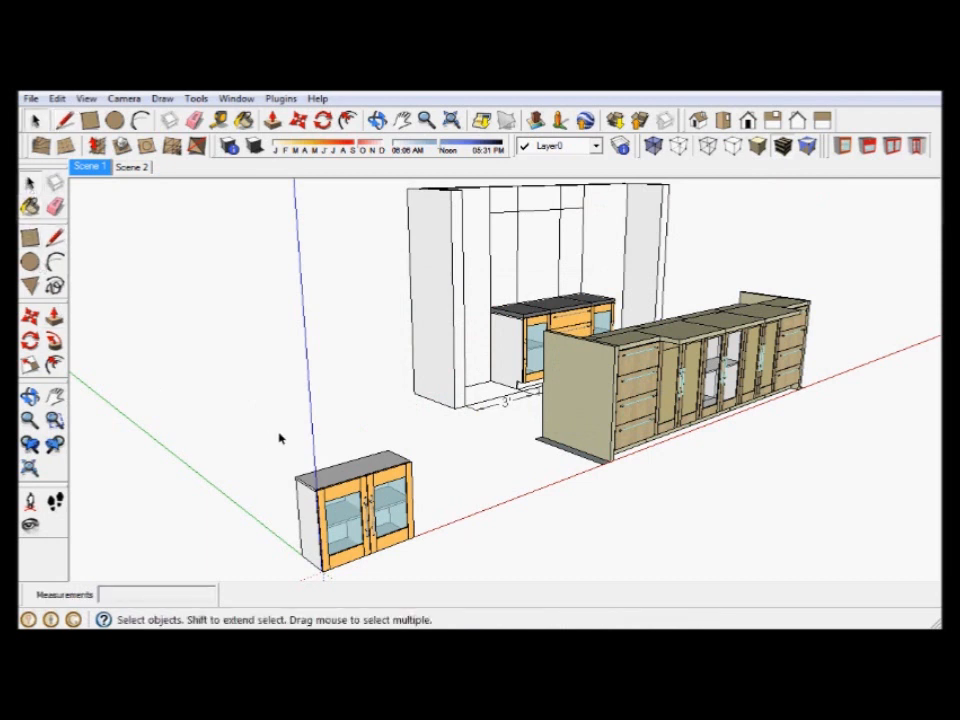
click(365, 515)
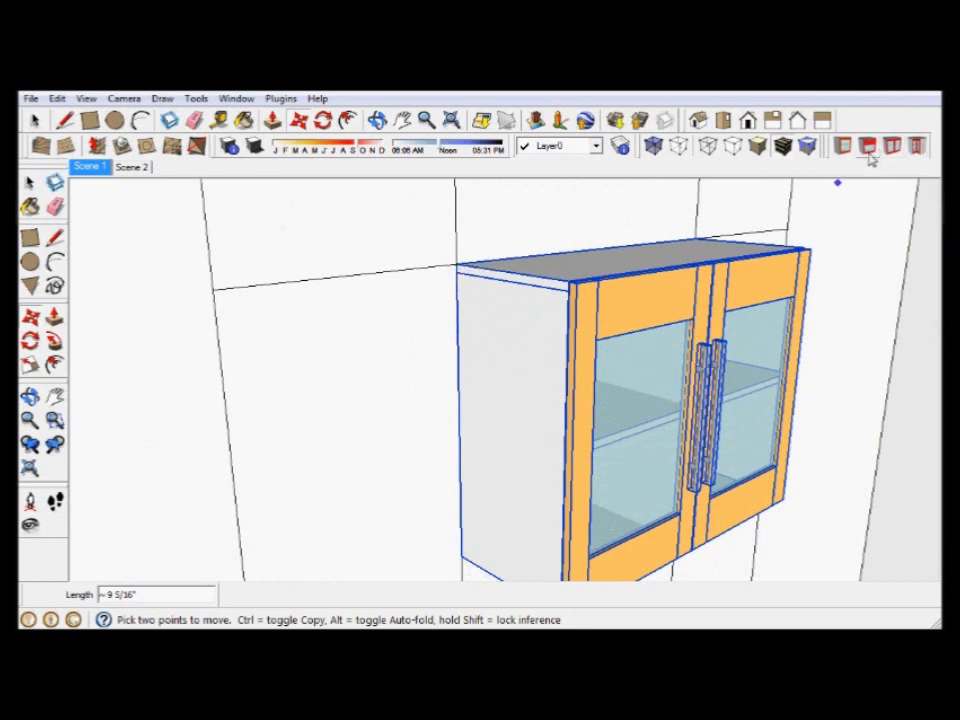
mouse_move(842, 146)
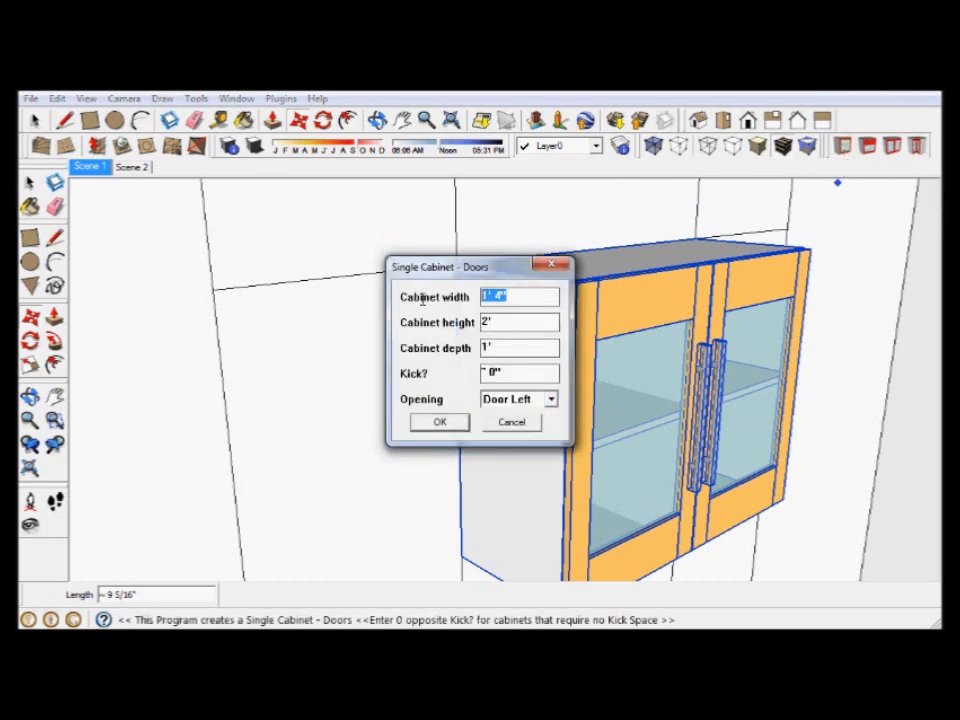
Generate a 1'6" wide, 2' high single left-opening glass-door cabinet
text(1)
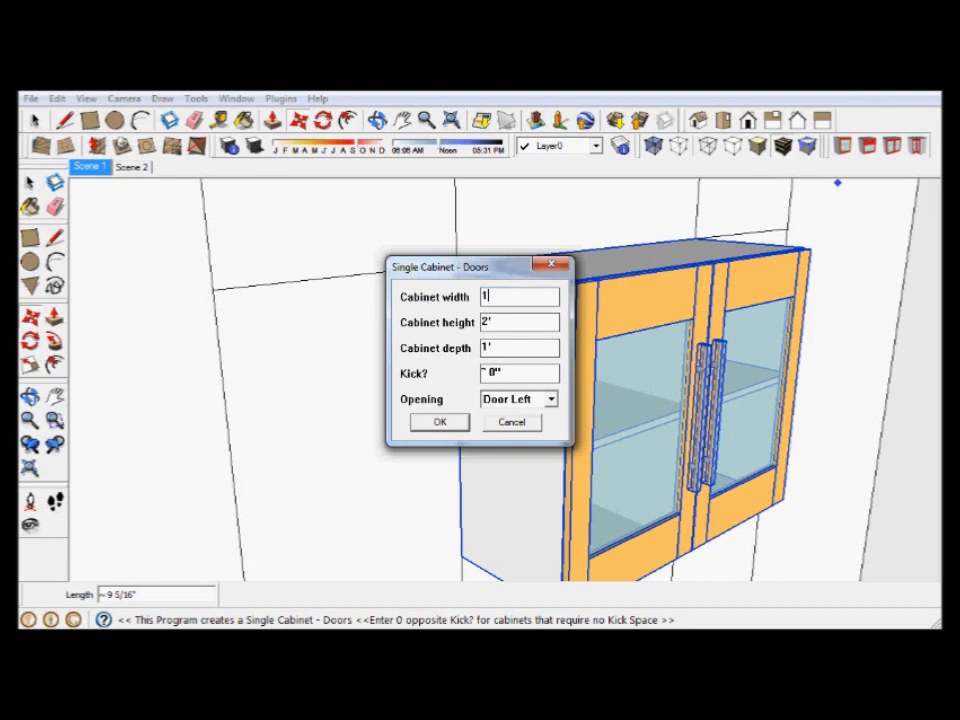
text('6)
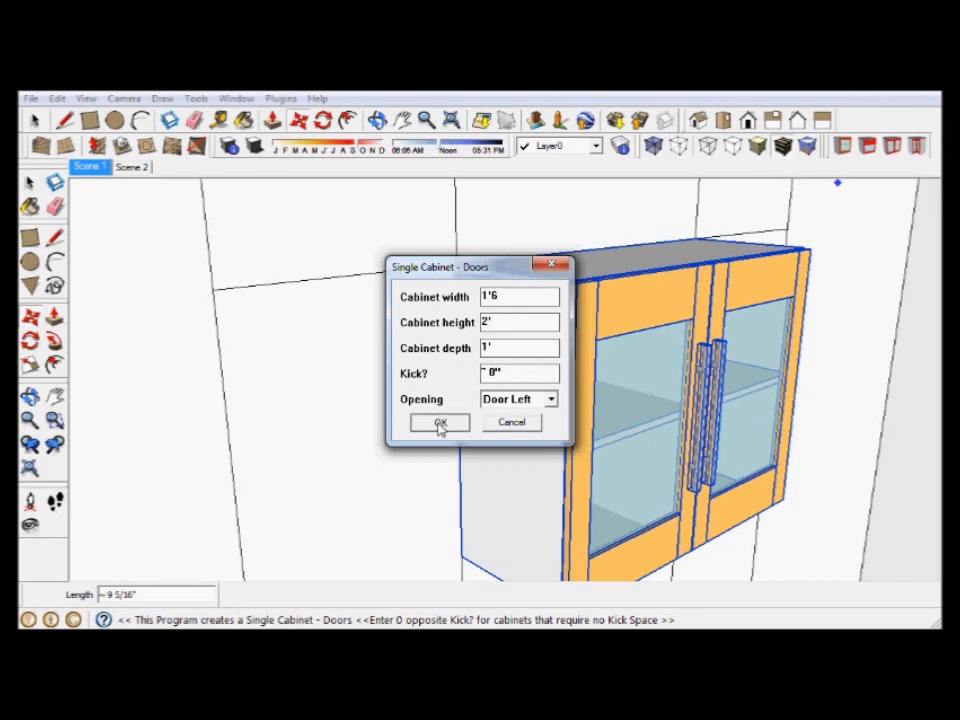
click(438, 423)
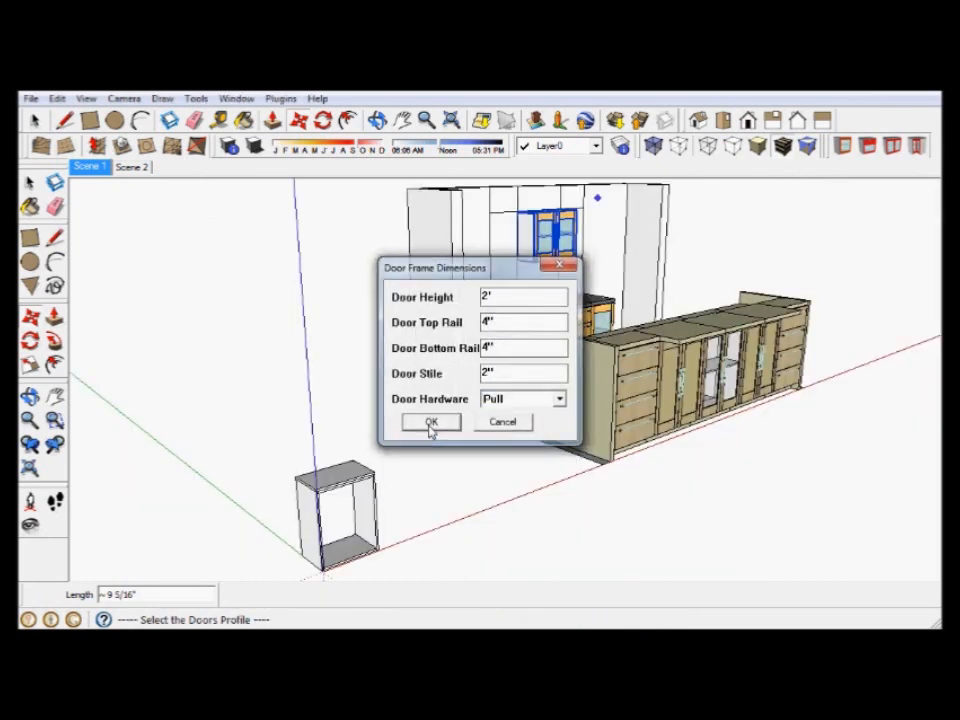
click(430, 421)
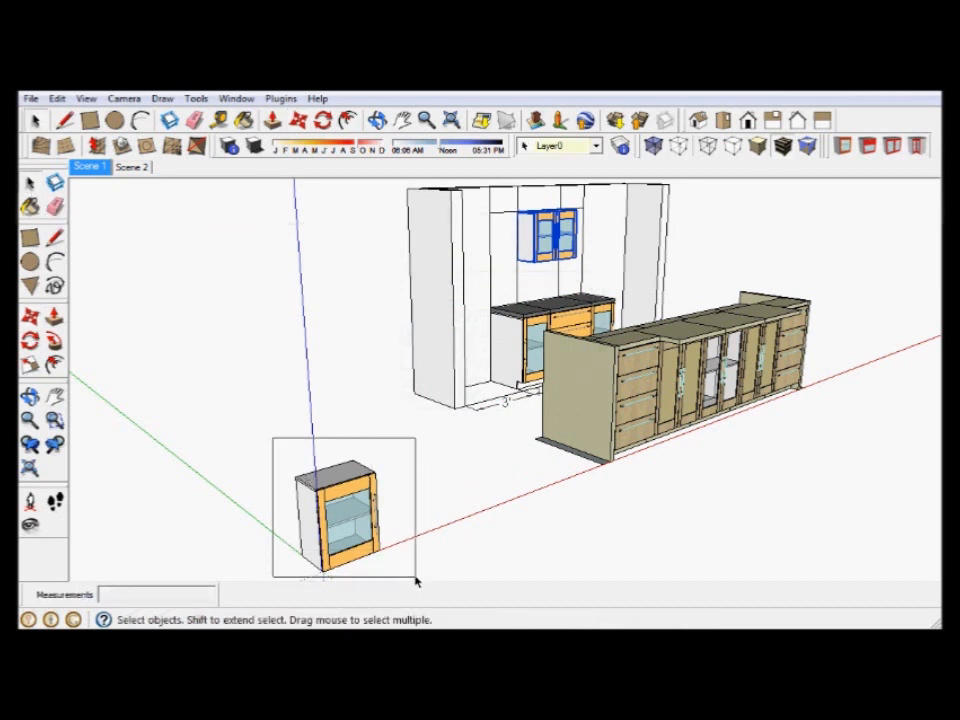
Hang the single glass-door cabinet on the back wall beside the double upper cabinet
click(340, 515)
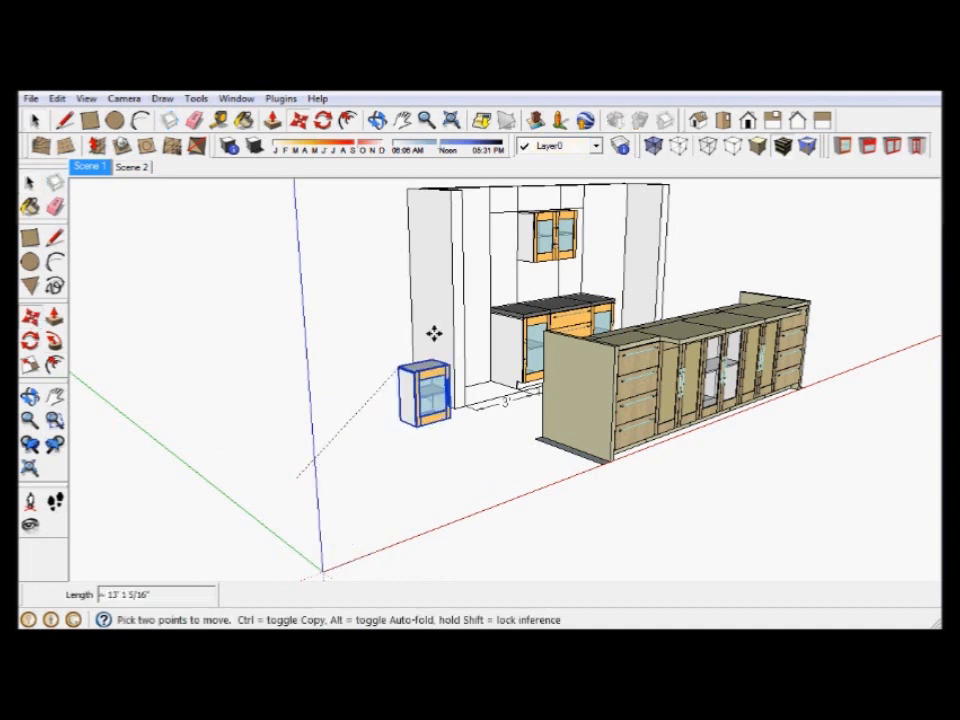
drag(420, 400, 490, 280)
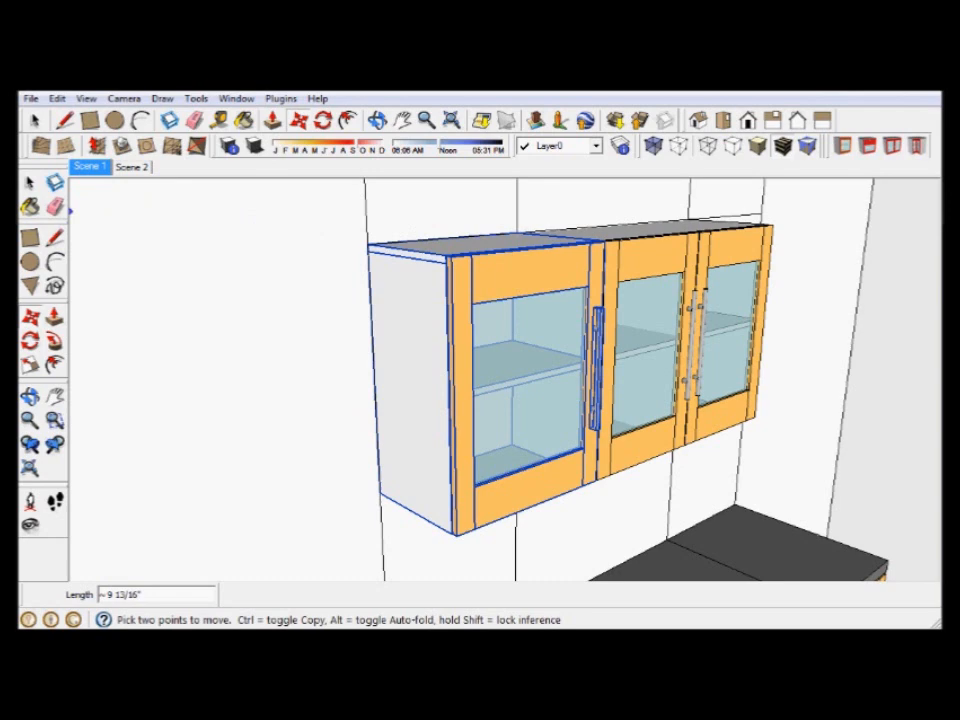
mouse_move(215, 317)
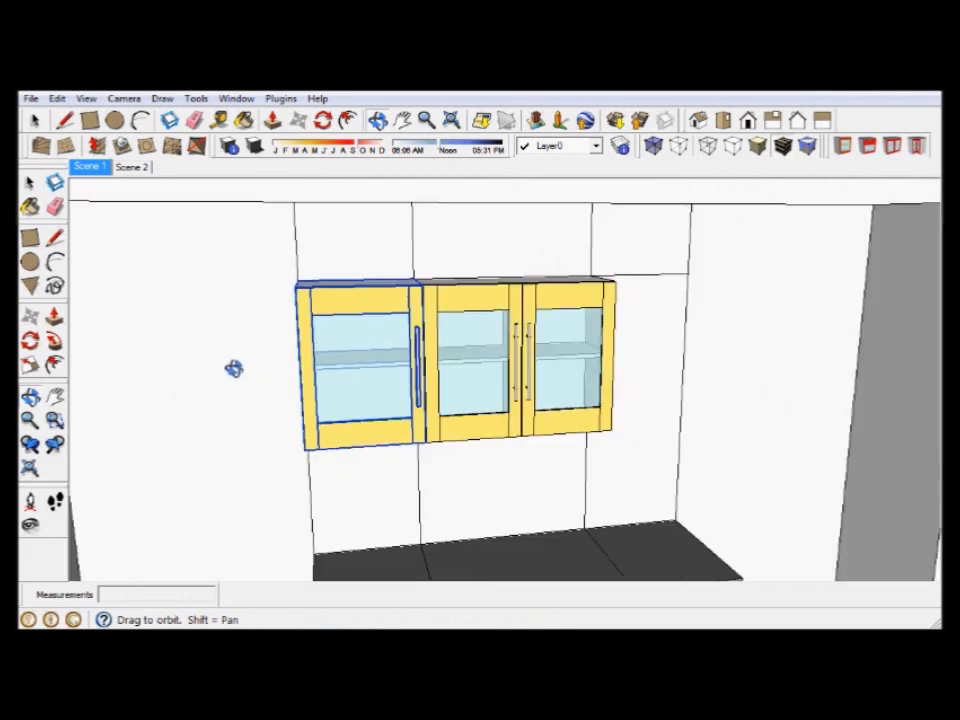
Copy the single cabinet to the upper row's right end and move its handle to the door's inner edge
click(57, 98)
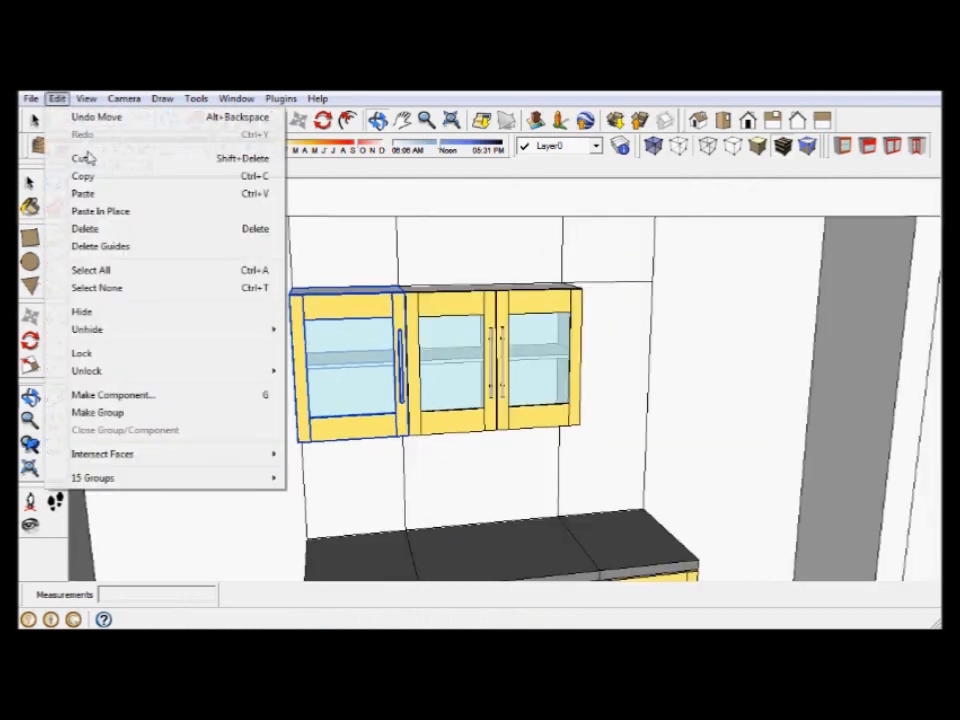
mouse_move(83, 176)
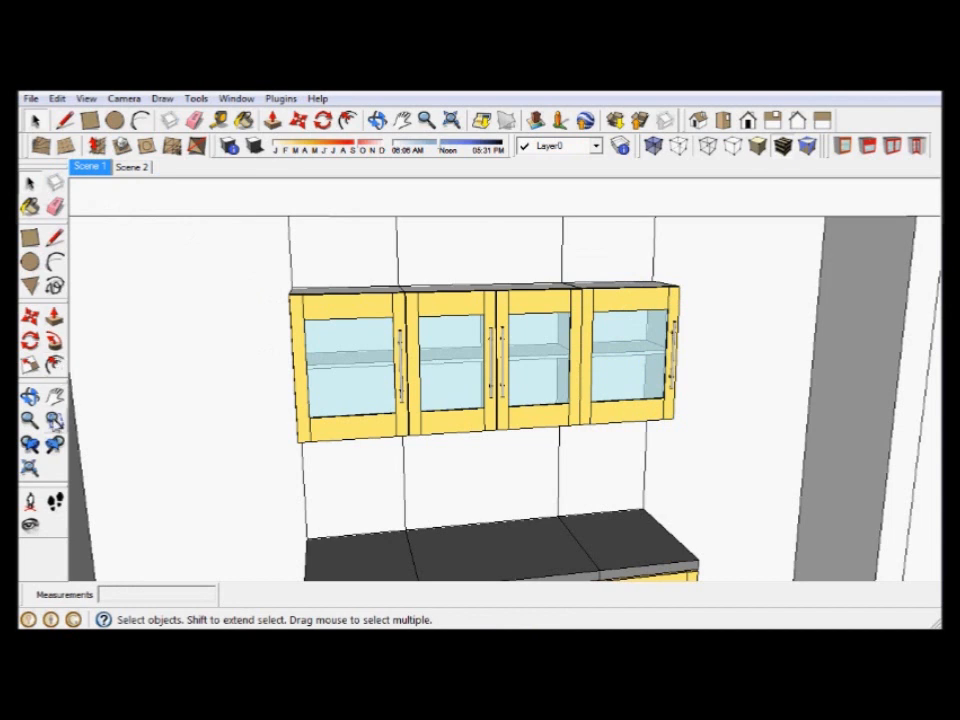
click(30, 421)
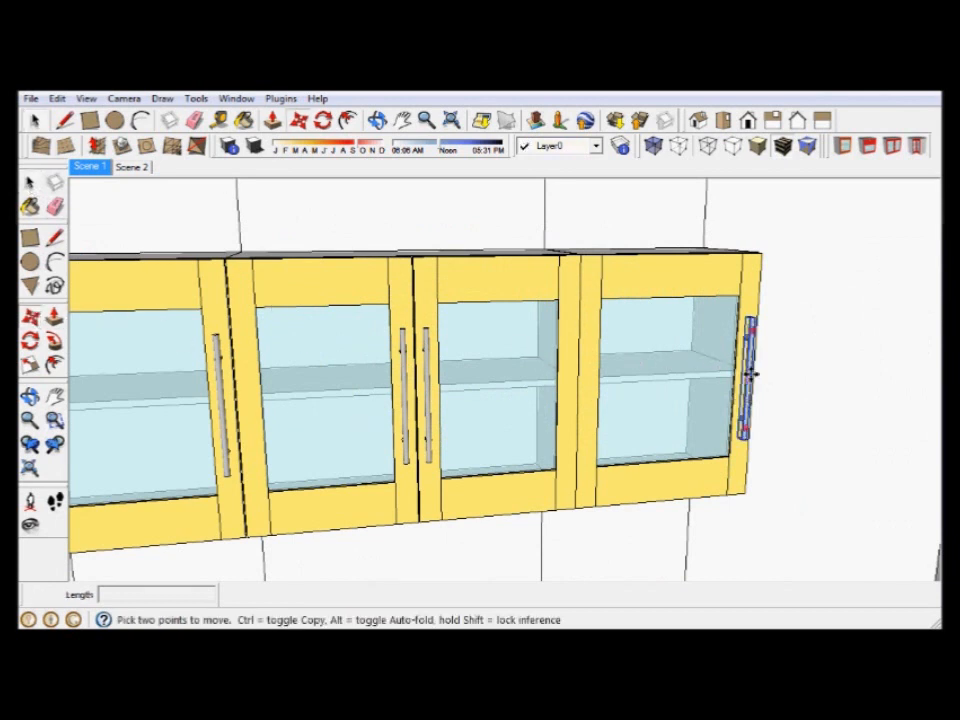
drag(755, 385, 610, 385)
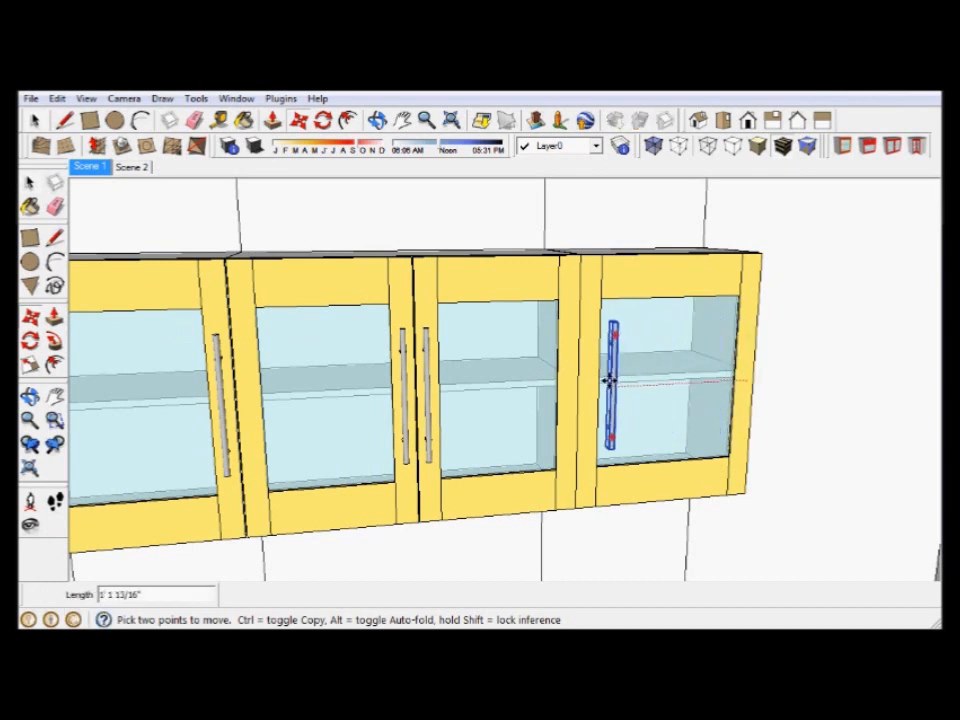
drag(608, 390, 595, 390)
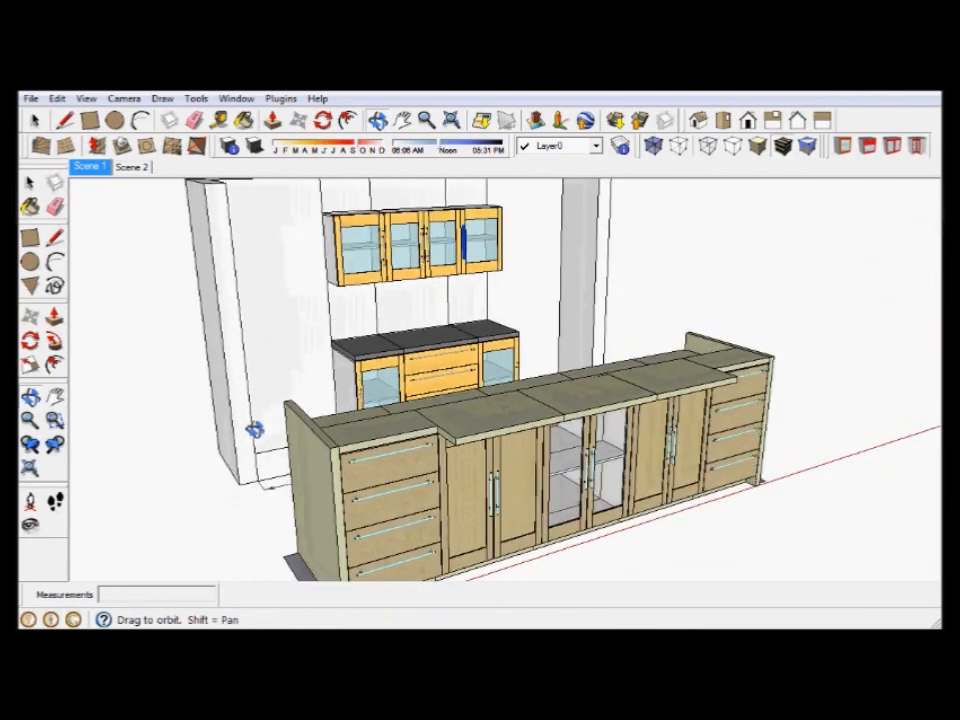
drag(255, 428, 795, 540)
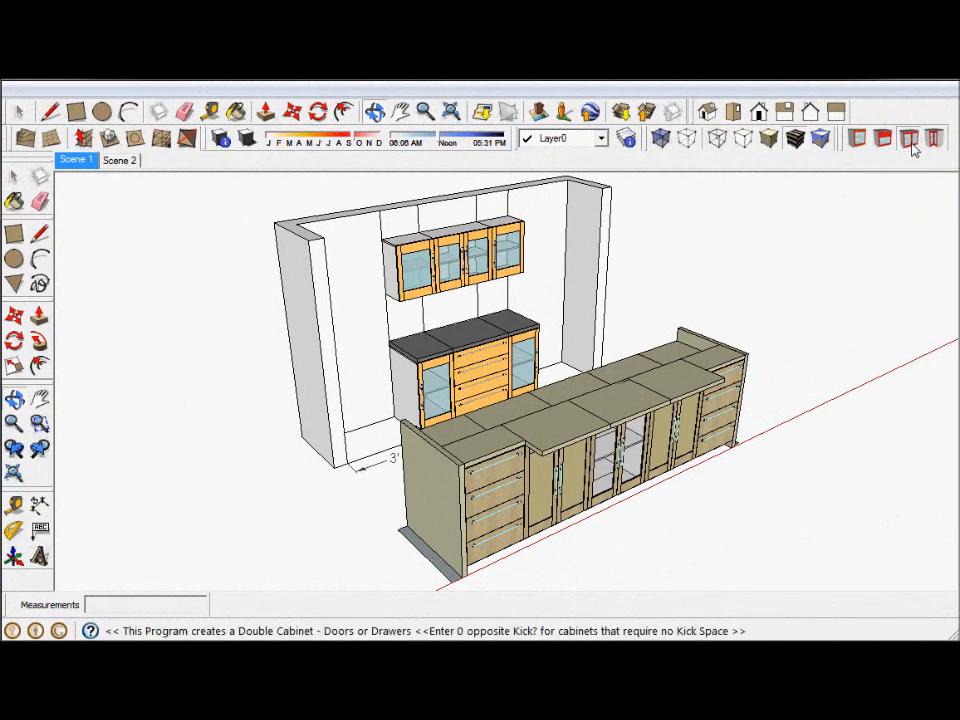
Specify a double glass-door pantry cabinet 3' wide, 7' high, 2' deep with kick 4
click(909, 138)
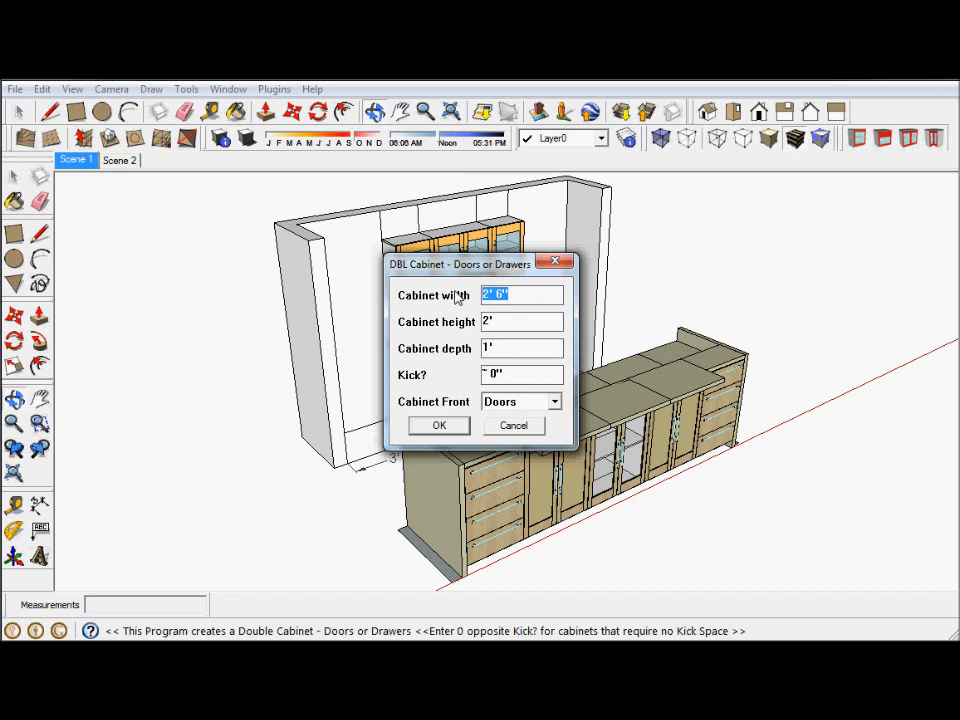
text(3')
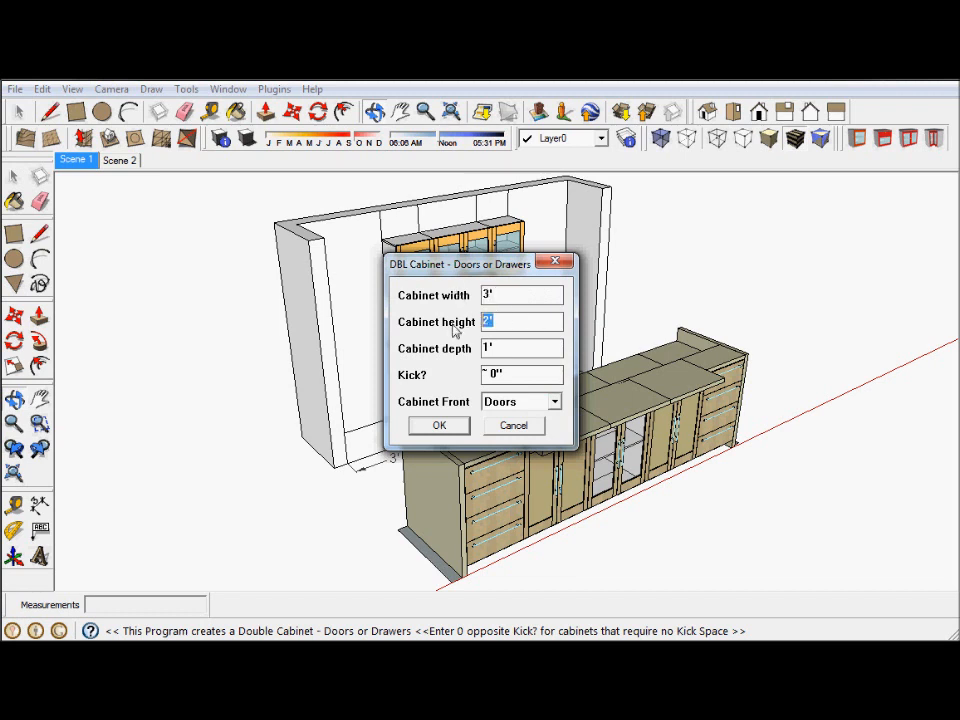
text(7)
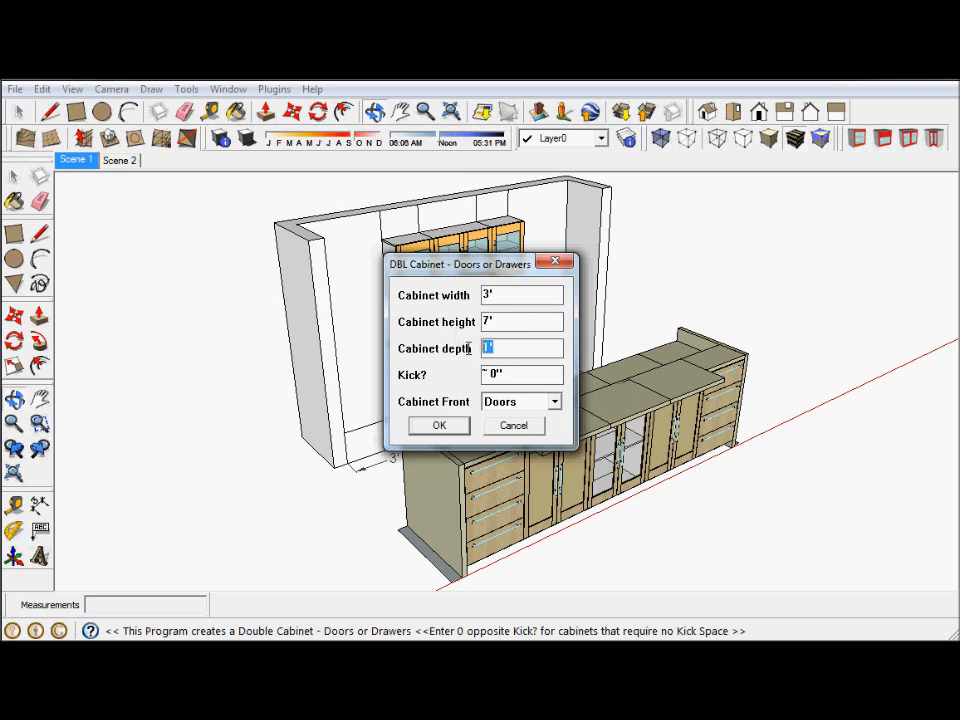
text(2)
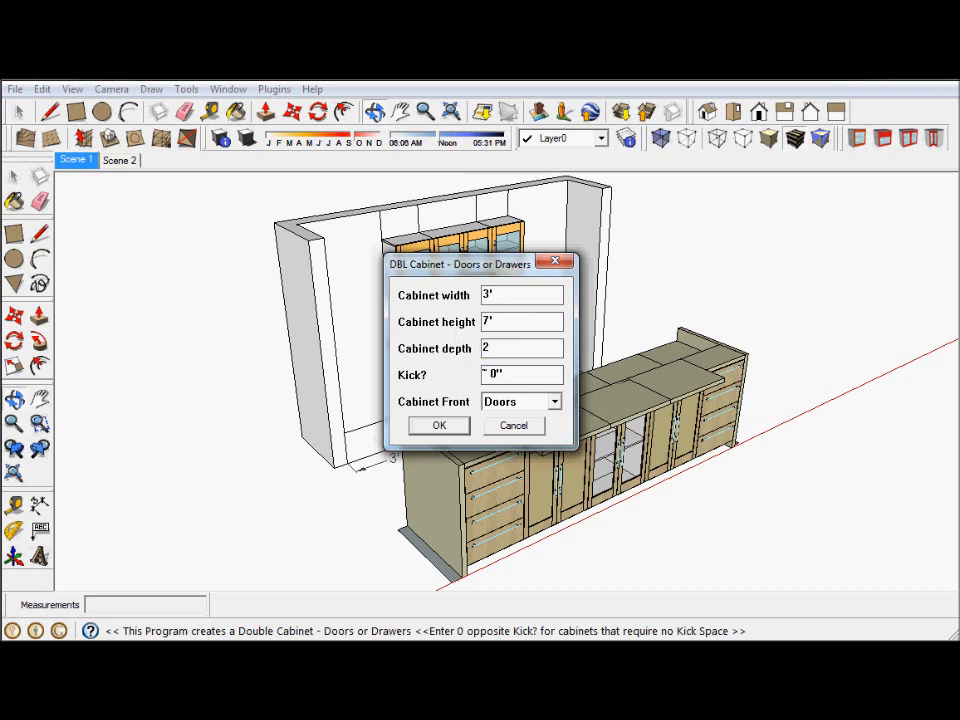
click(517, 374)
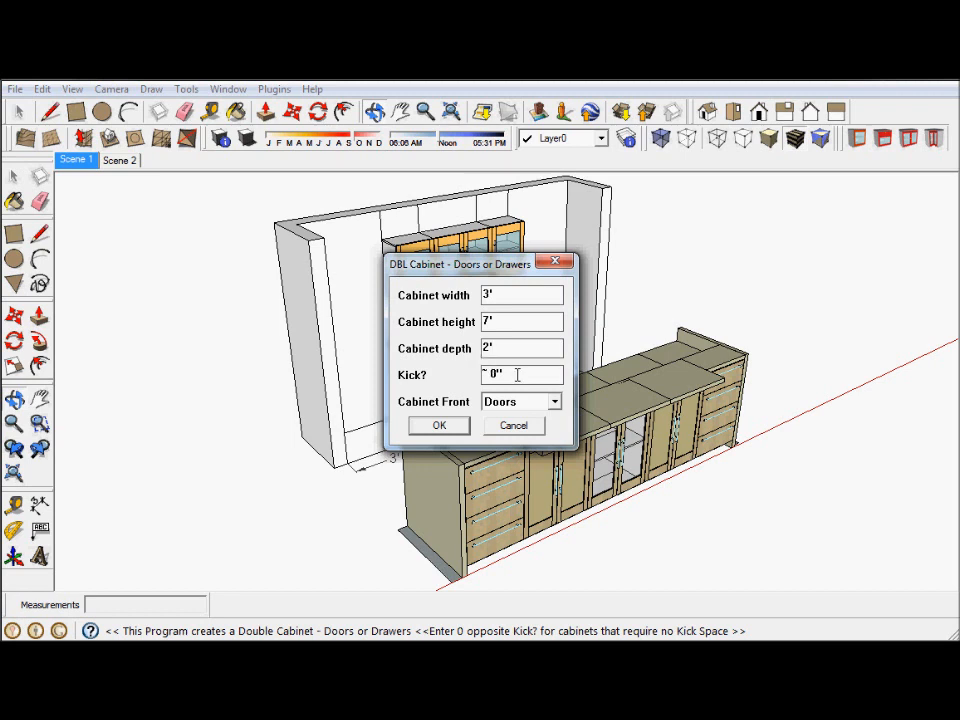
text(4)
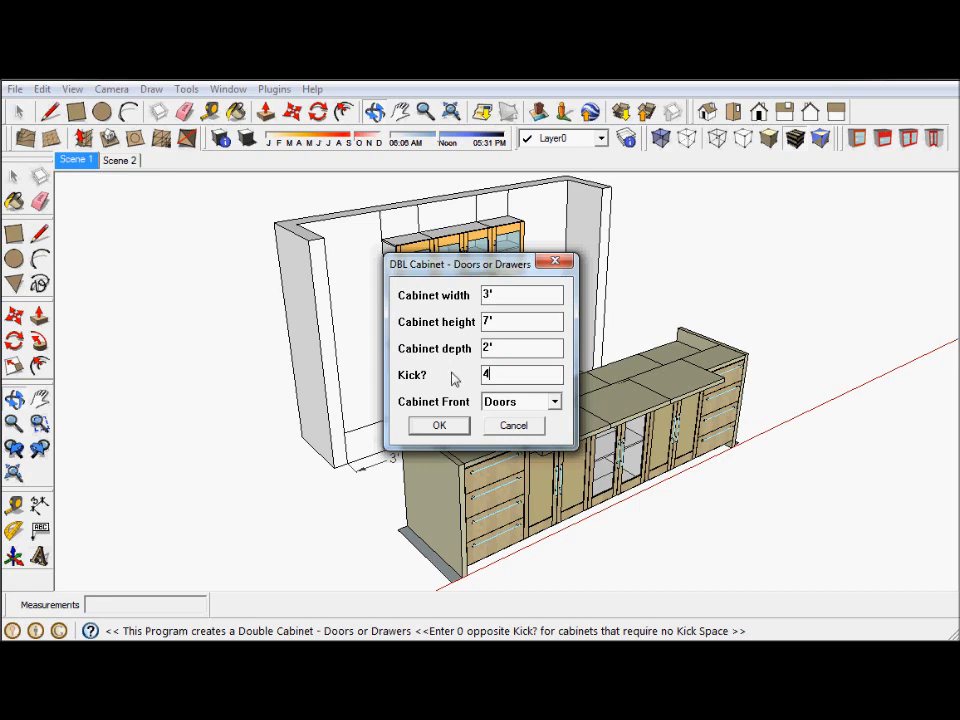
Build the pantry with default door frames and no optional countertop
click(438, 425)
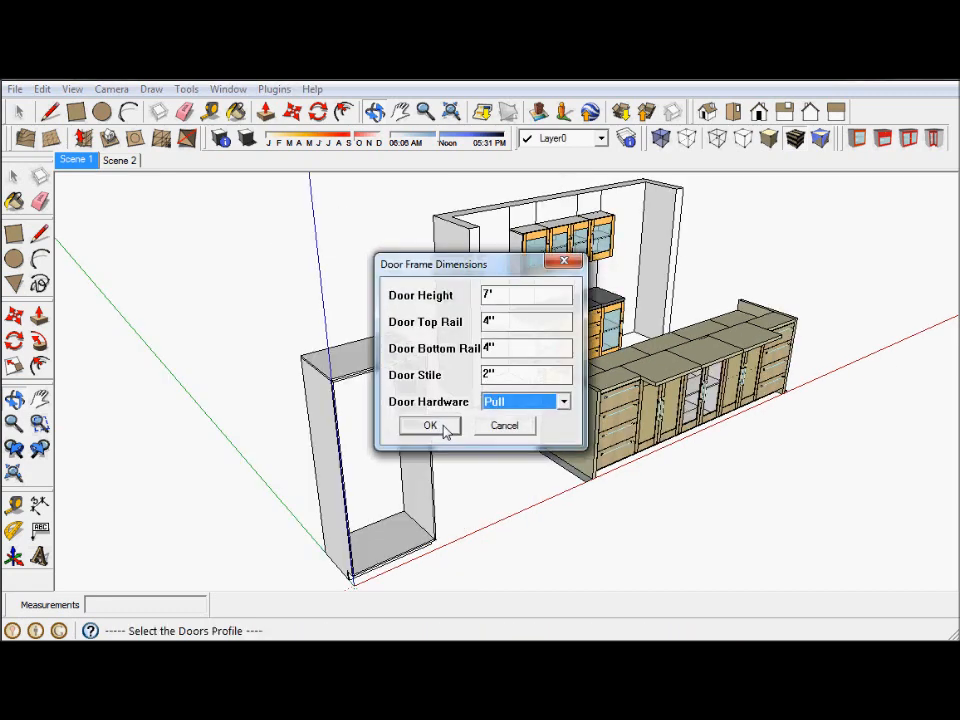
click(430, 425)
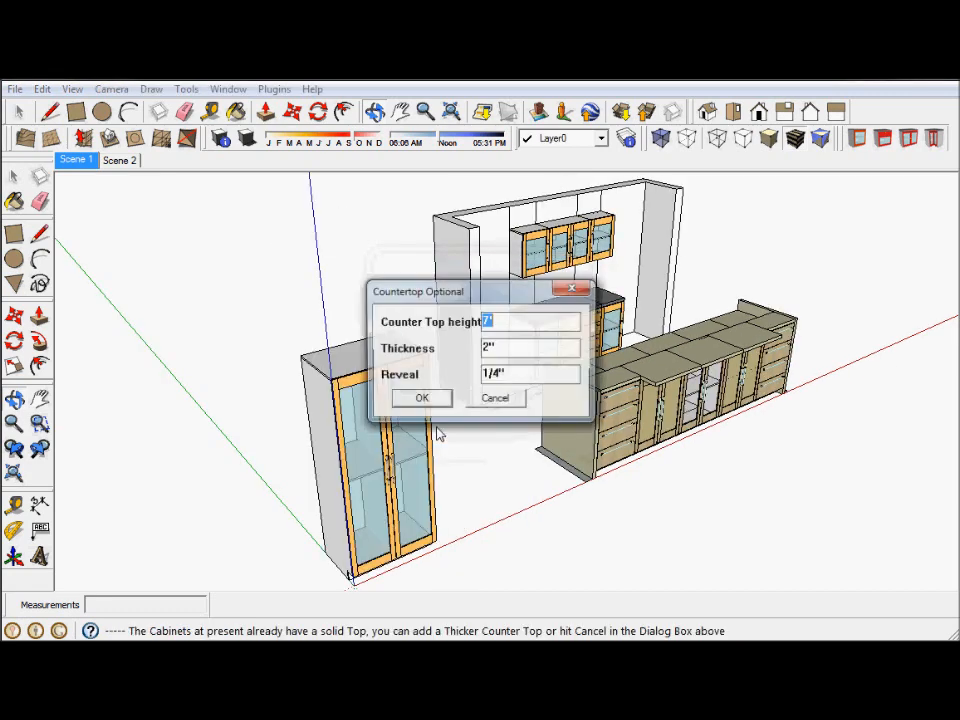
click(421, 397)
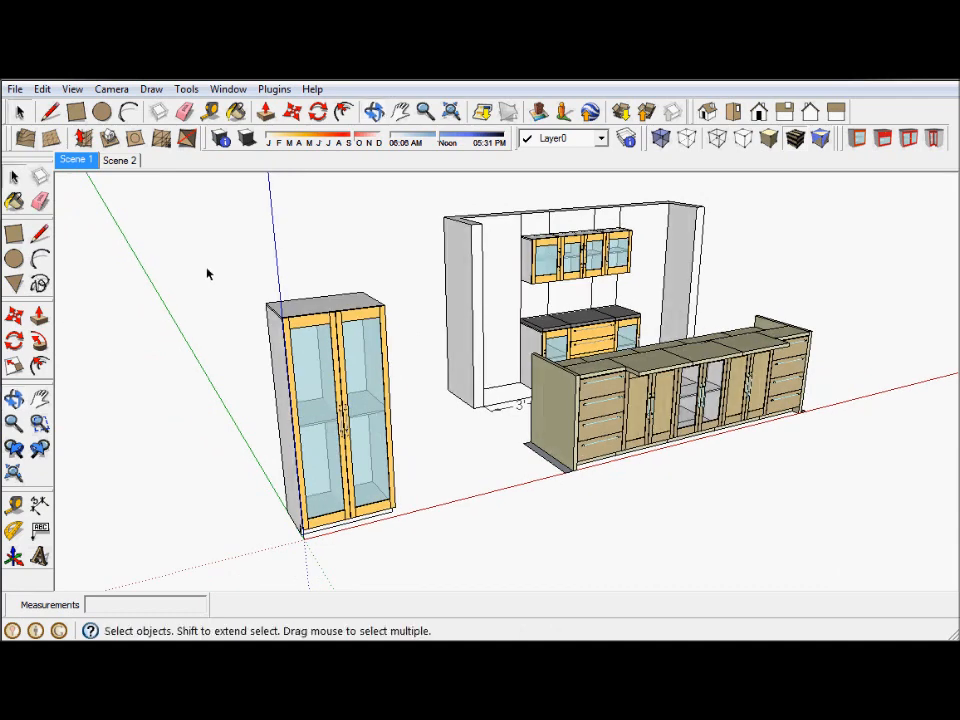
Move the tall glass pantry to the left end of the back wall beside the cabinets
click(340, 400)
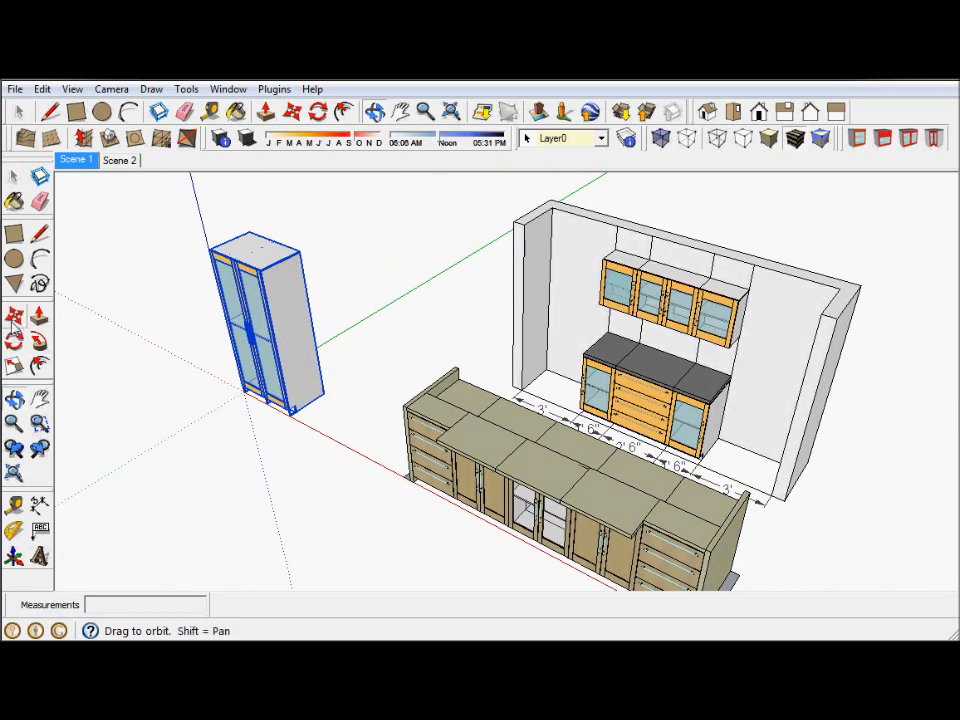
drag(260, 320, 555, 320)
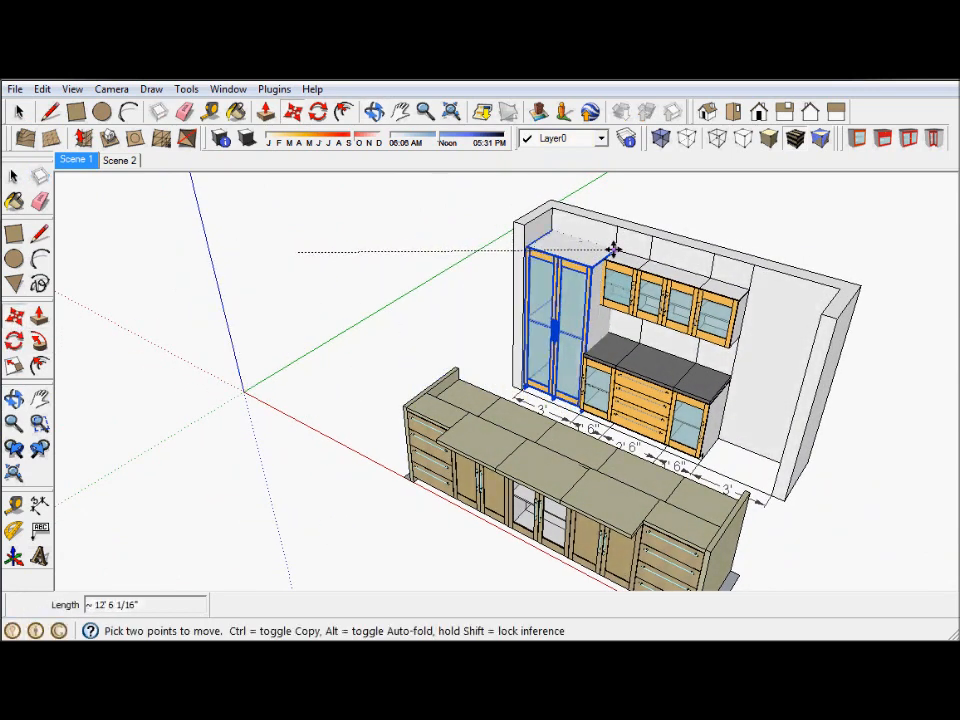
mouse_move(613, 247)
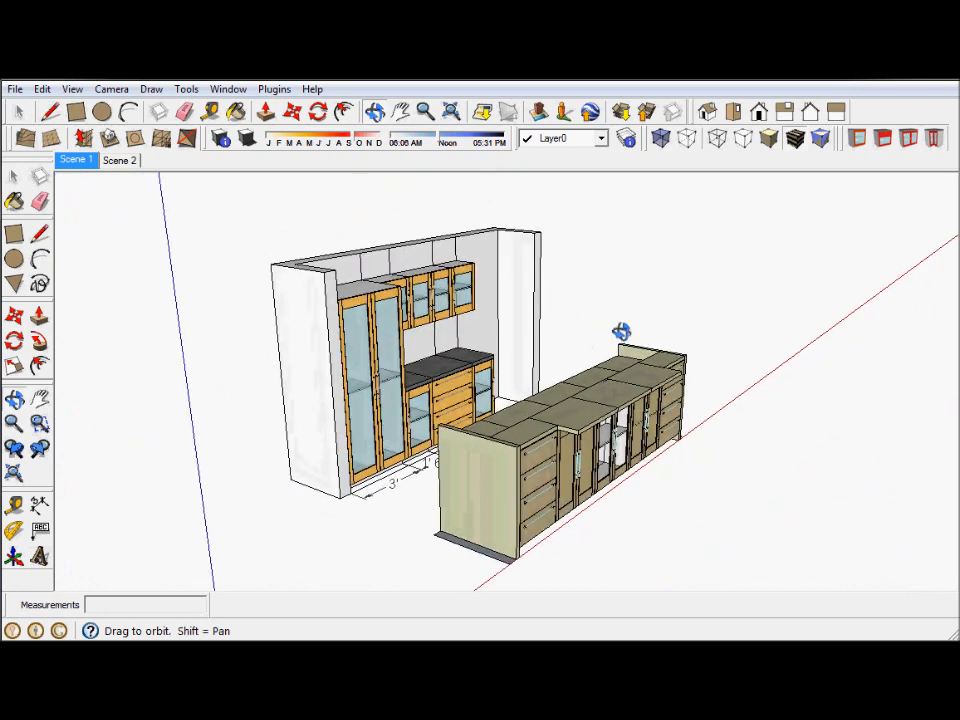
Orbit the camera around to view the kitchen from behind the back wall
drag(620, 331, 500, 273)
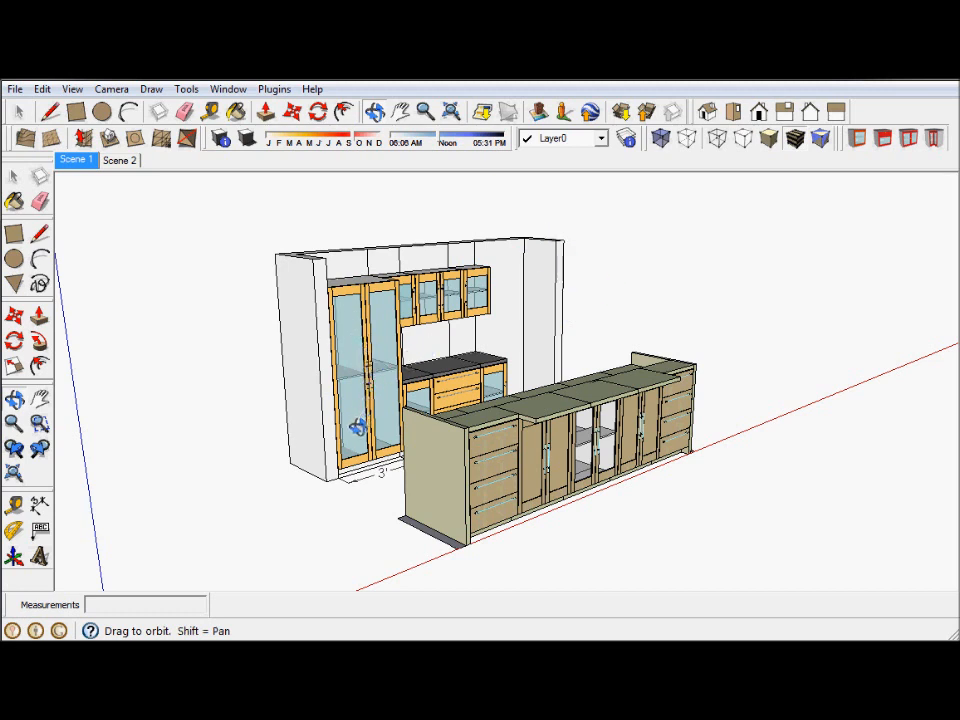
mouse_move(540, 305)
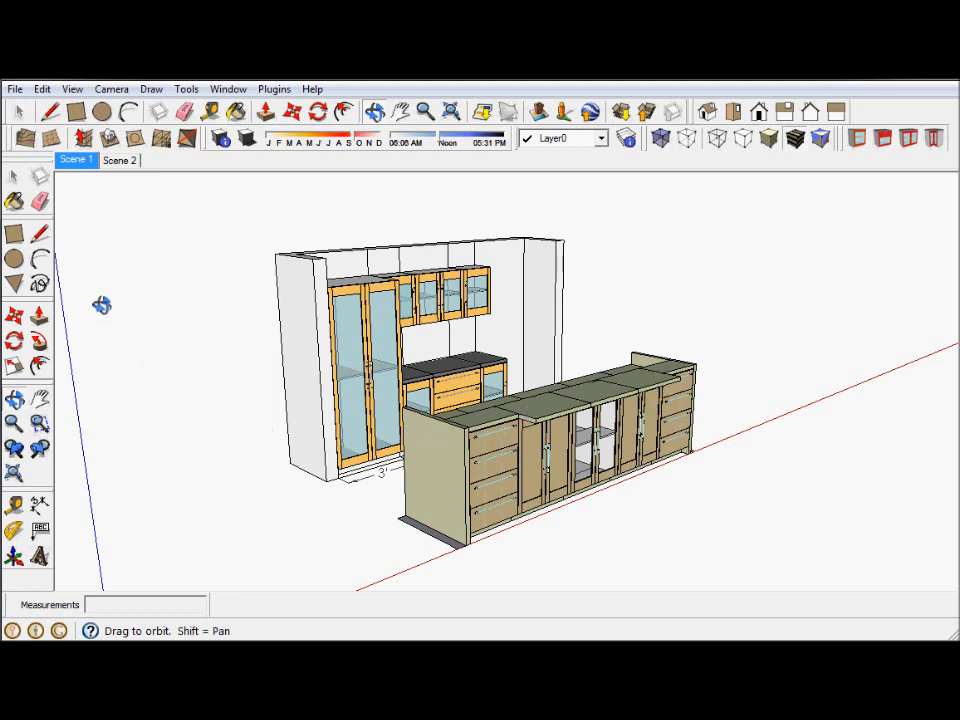
mouse_move(728, 411)
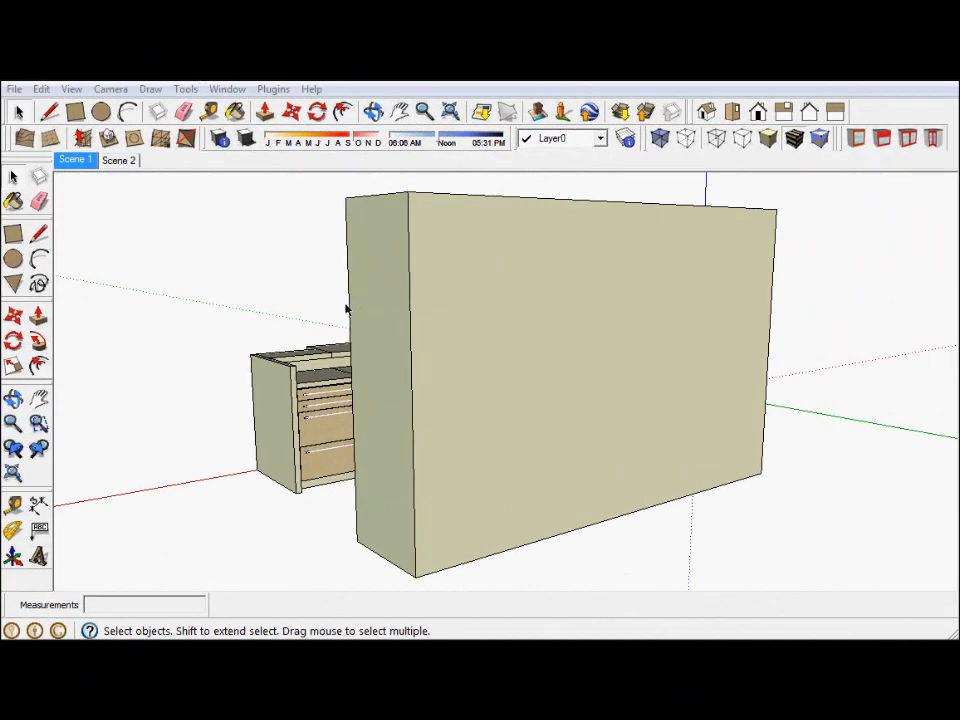
mouse_move(248, 285)
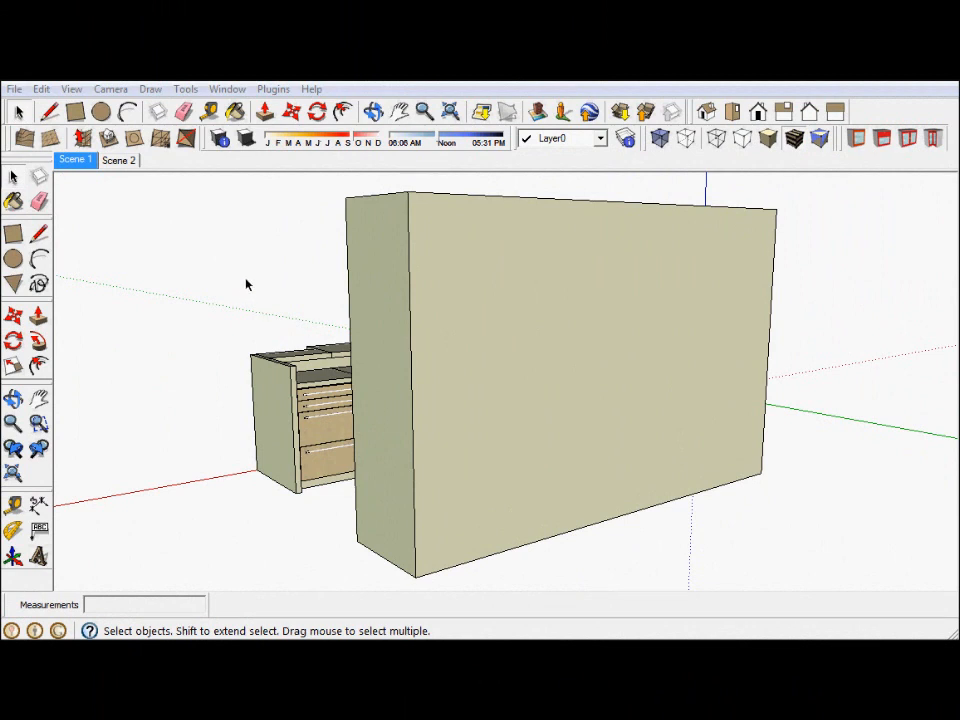
mouse_move(293, 257)
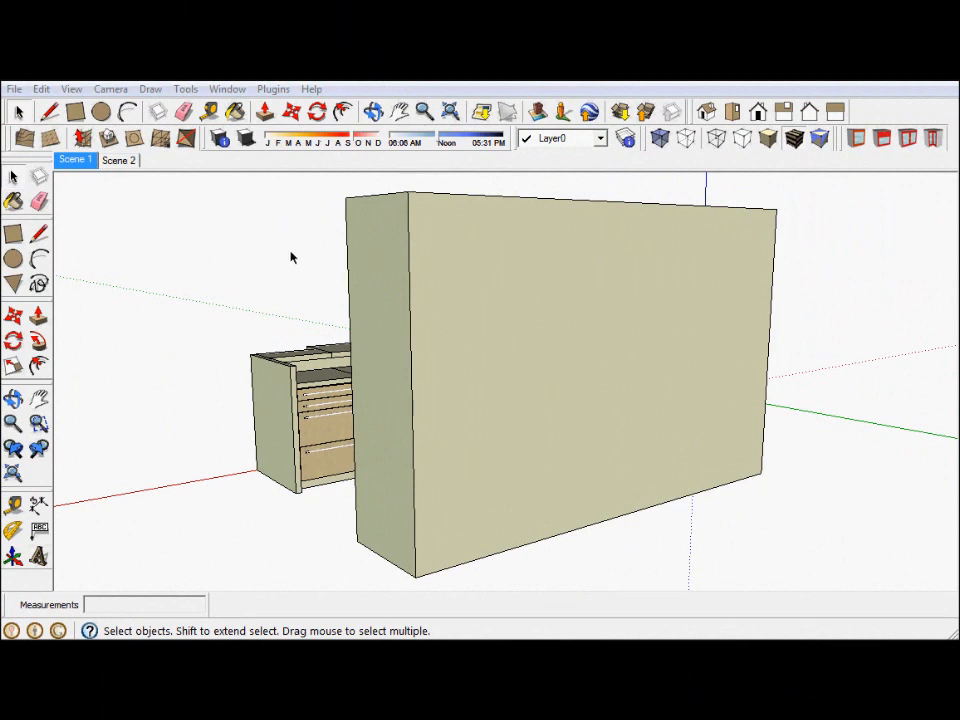
mouse_move(239, 249)
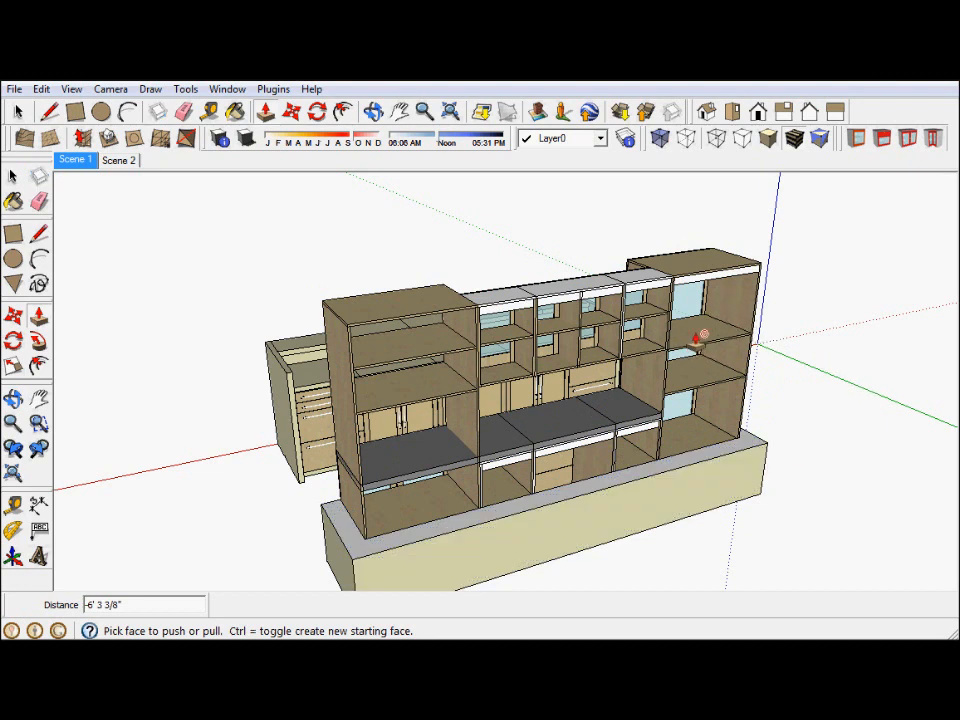
mouse_move(748, 372)
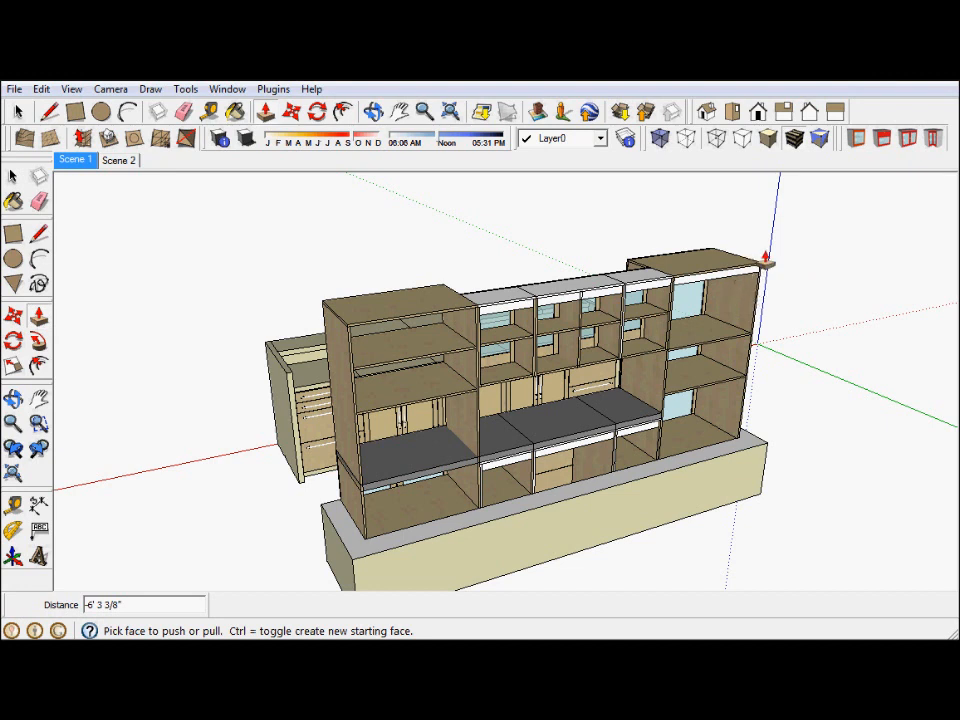
mouse_move(223, 332)
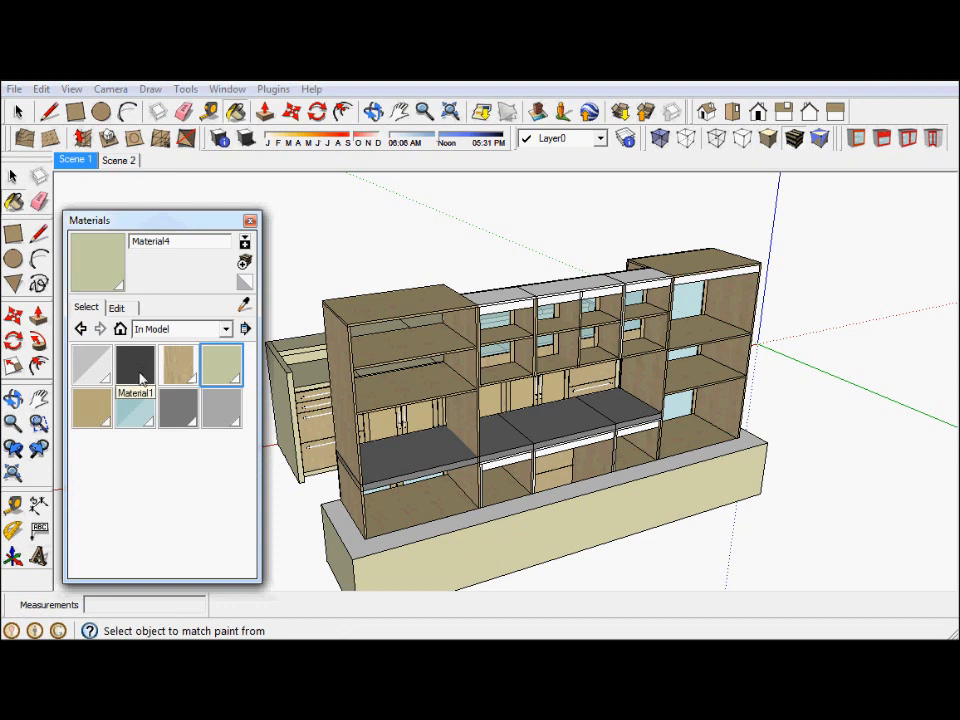
Recolour the grey countertop material (Material8) to pale beige RGB 198, 200, 166
click(178, 410)
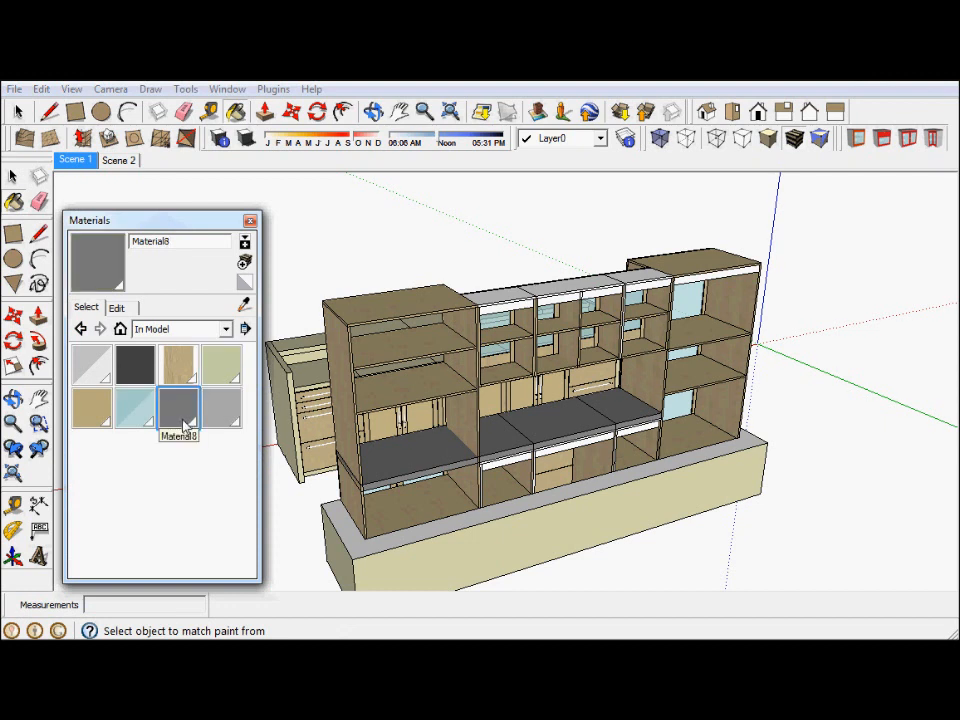
click(116, 307)
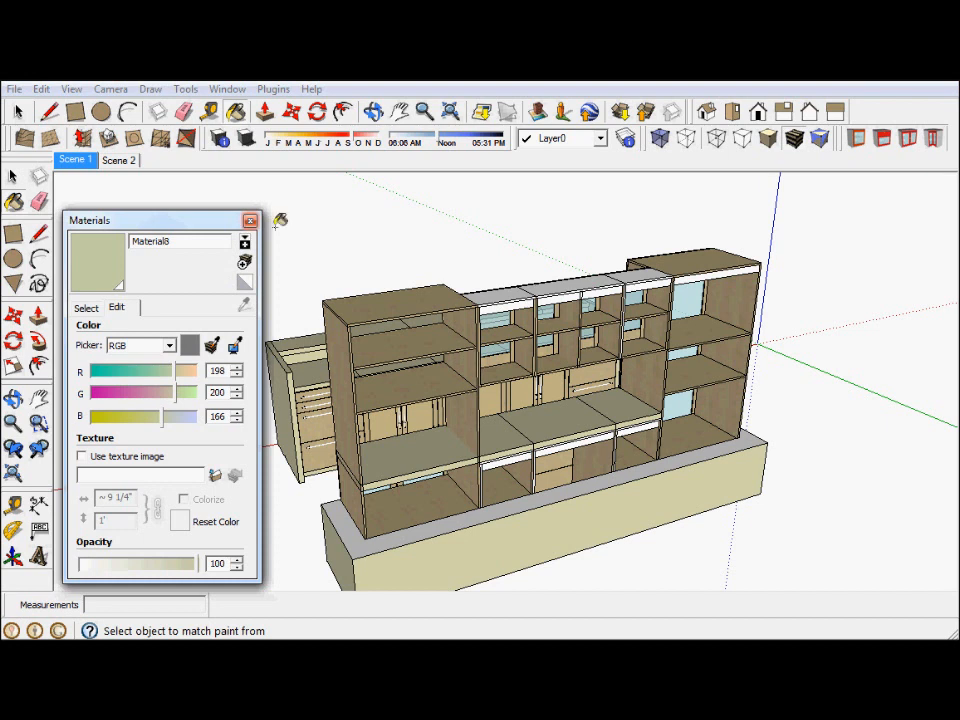
click(251, 220)
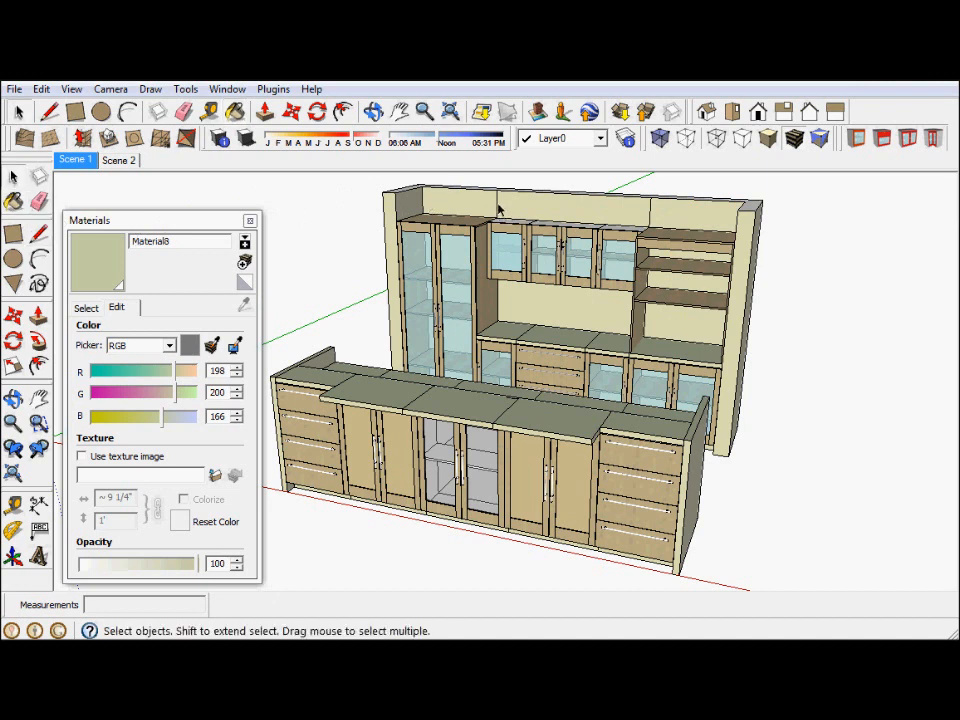
mouse_move(653, 215)
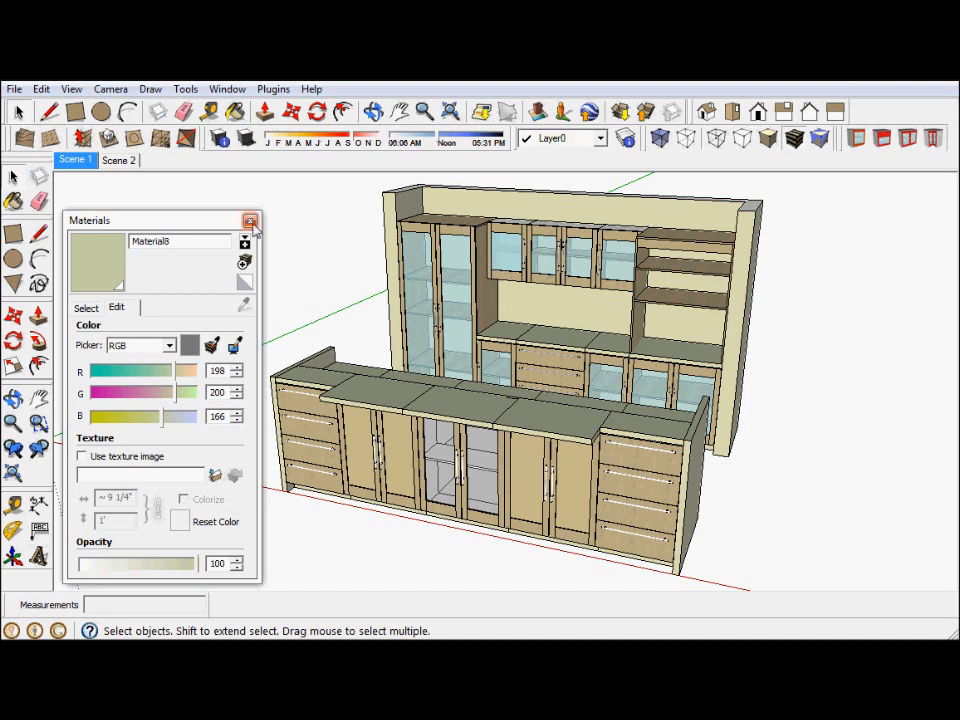
Close the Materials panel and review the finished kitchen from an angled view
click(250, 221)
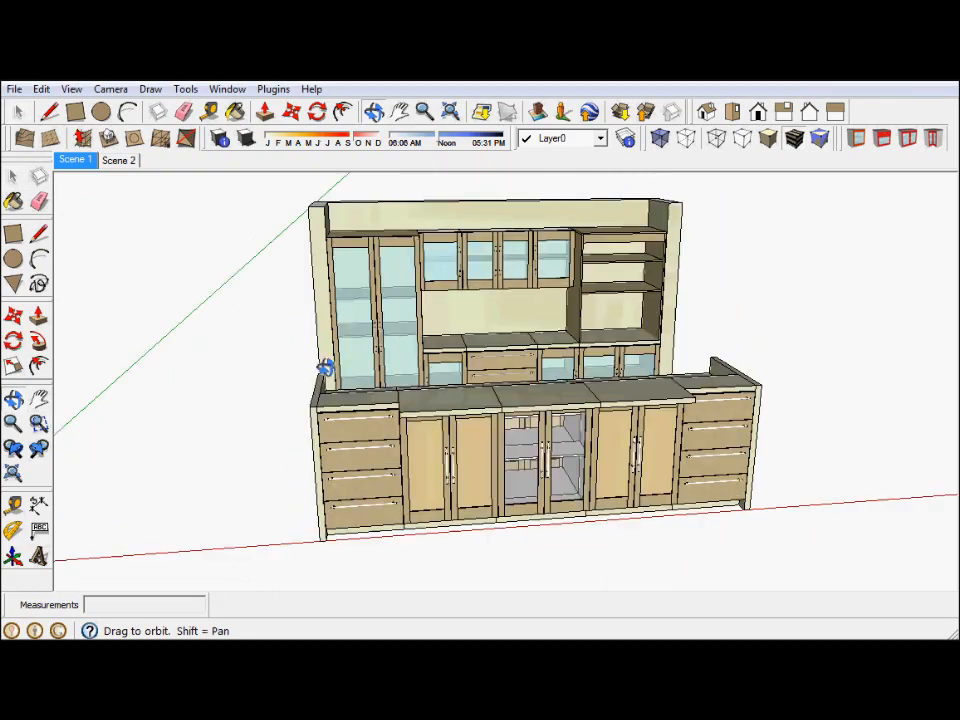
drag(325, 368, 238, 337)
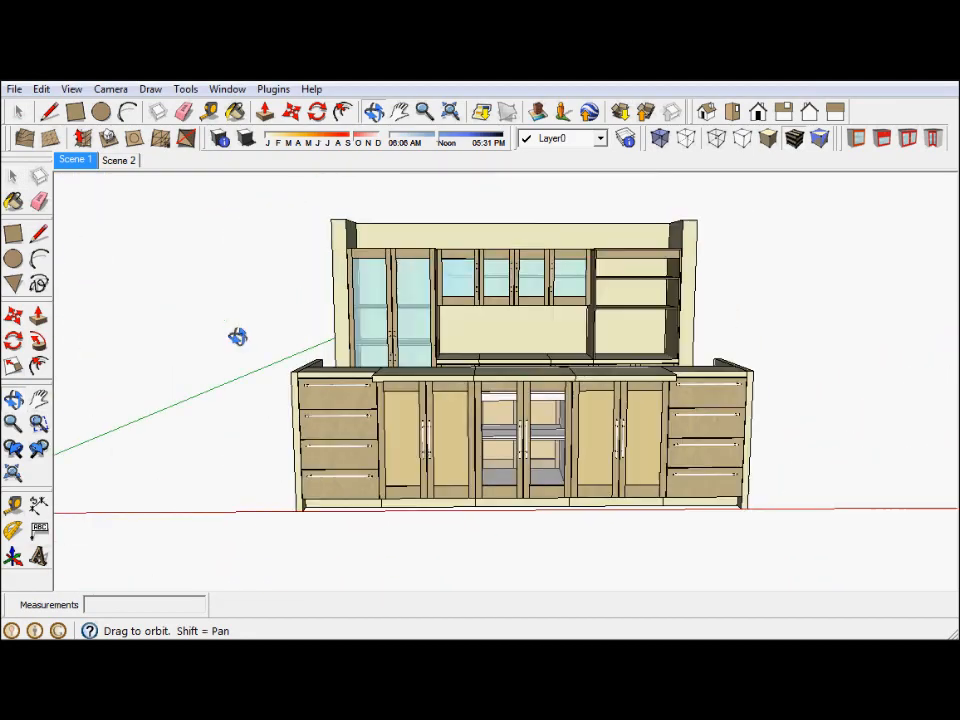
drag(238, 337, 350, 383)
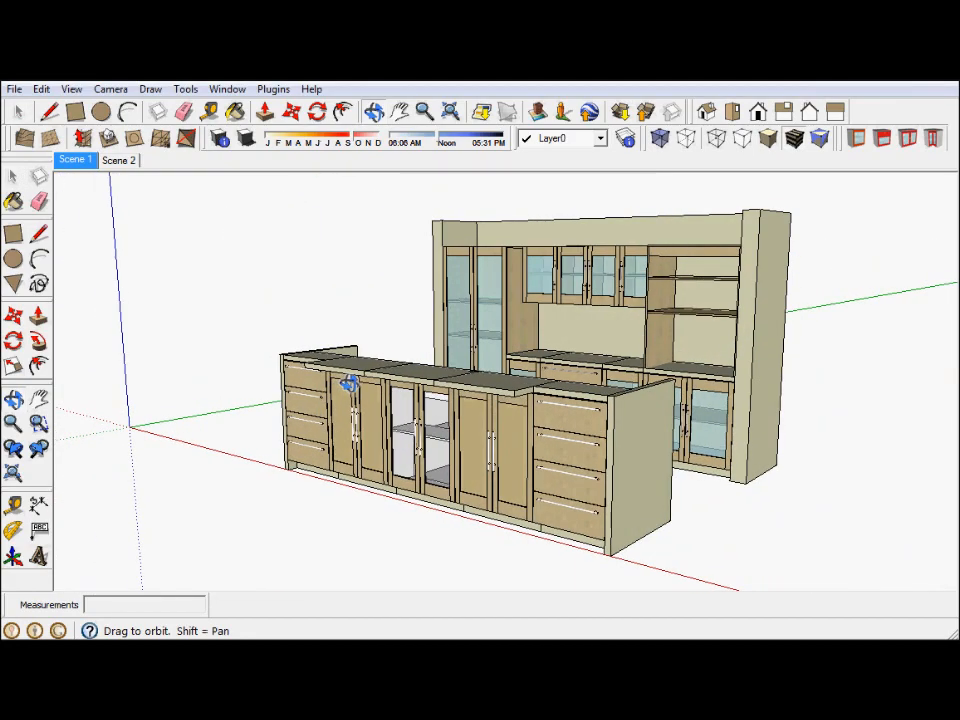